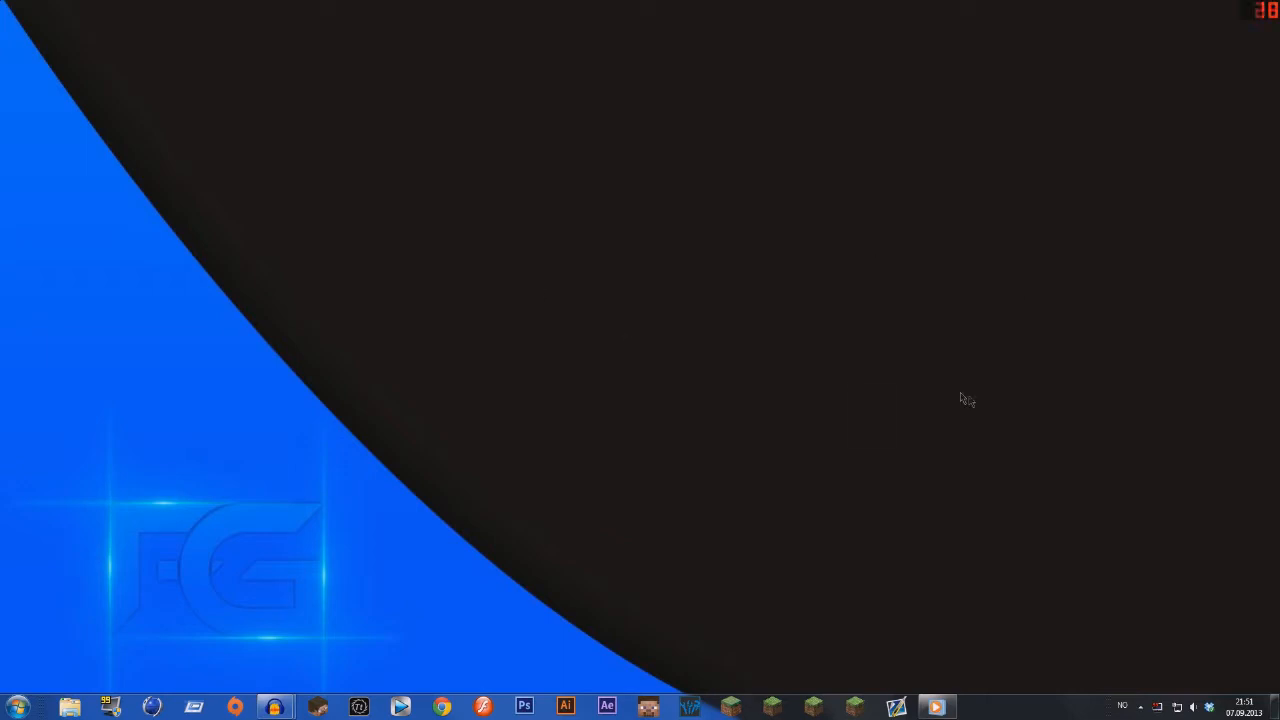
mouse_move(777, 421)
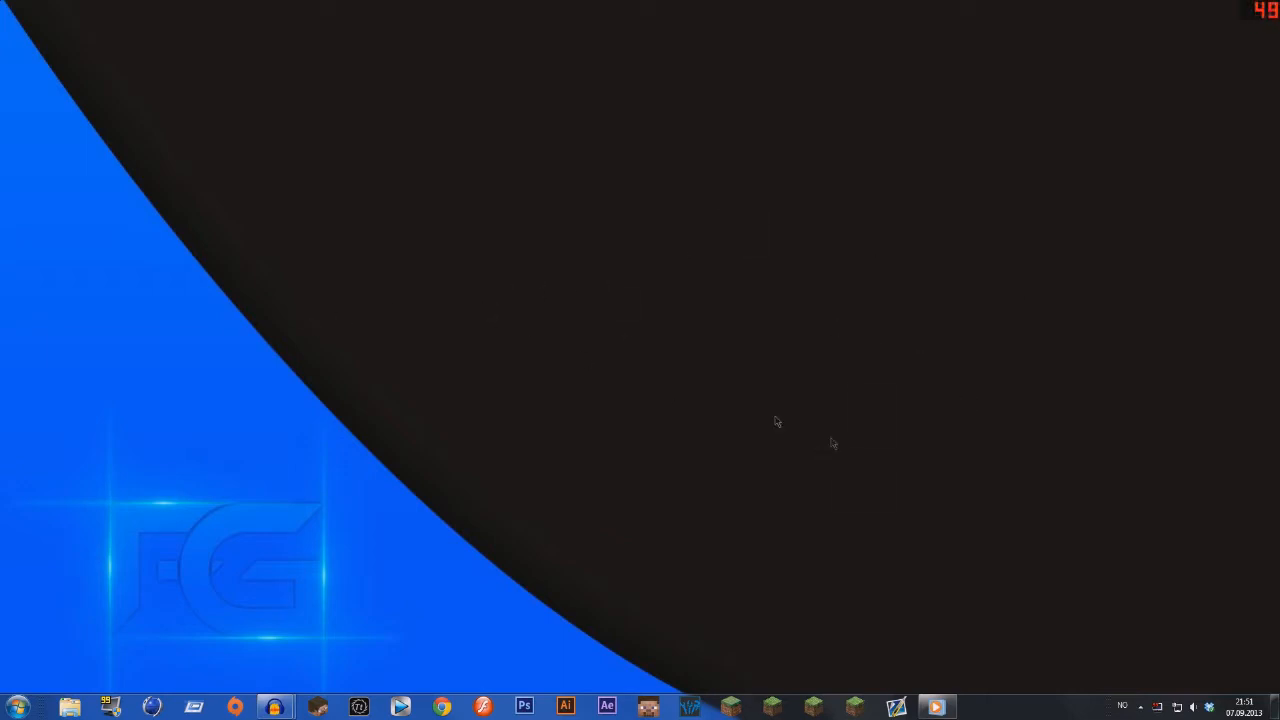
mouse_move(963, 683)
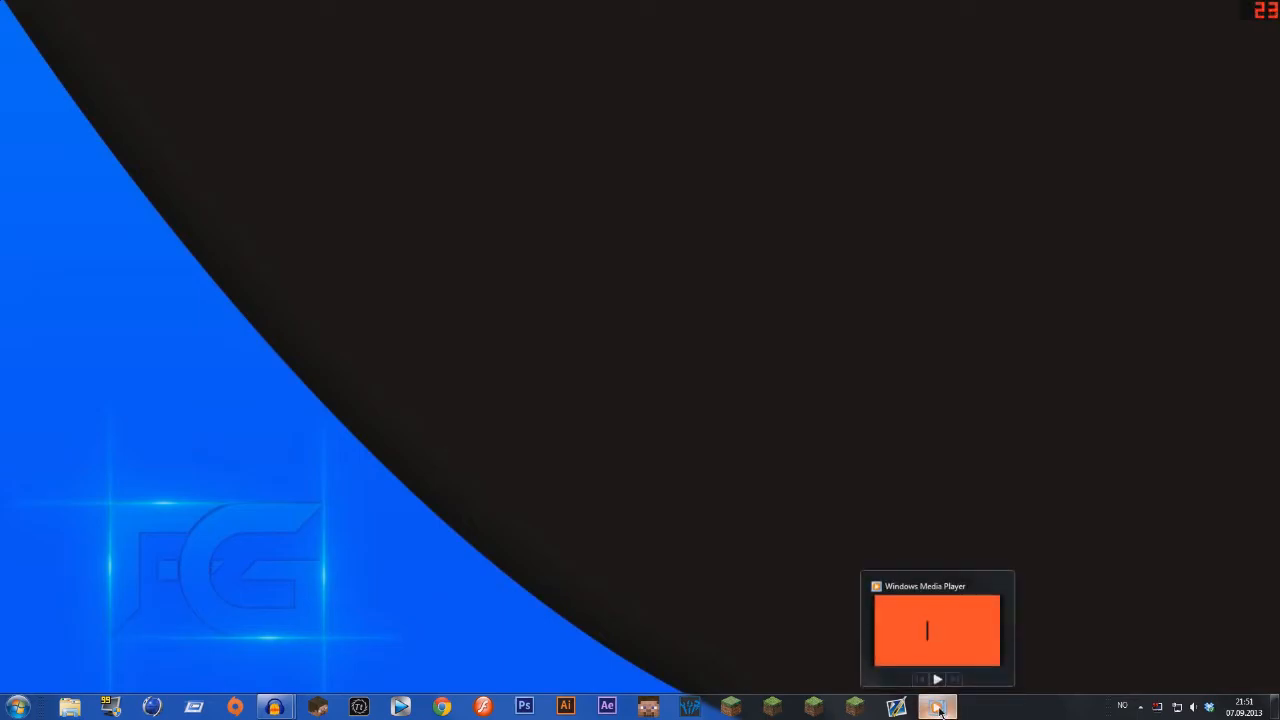
Step: Play the finished orange typing-text preview in Windows Media Player, then close the player
left_click(937, 627)
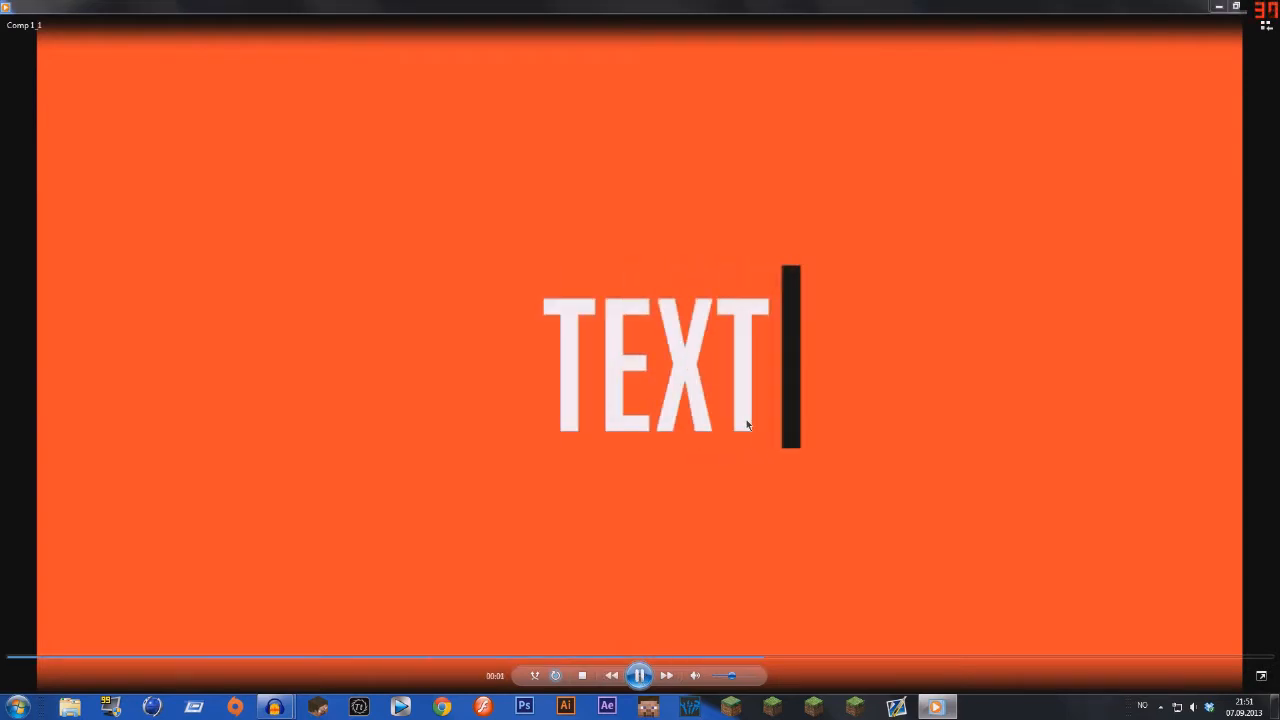
left_click(638, 675)
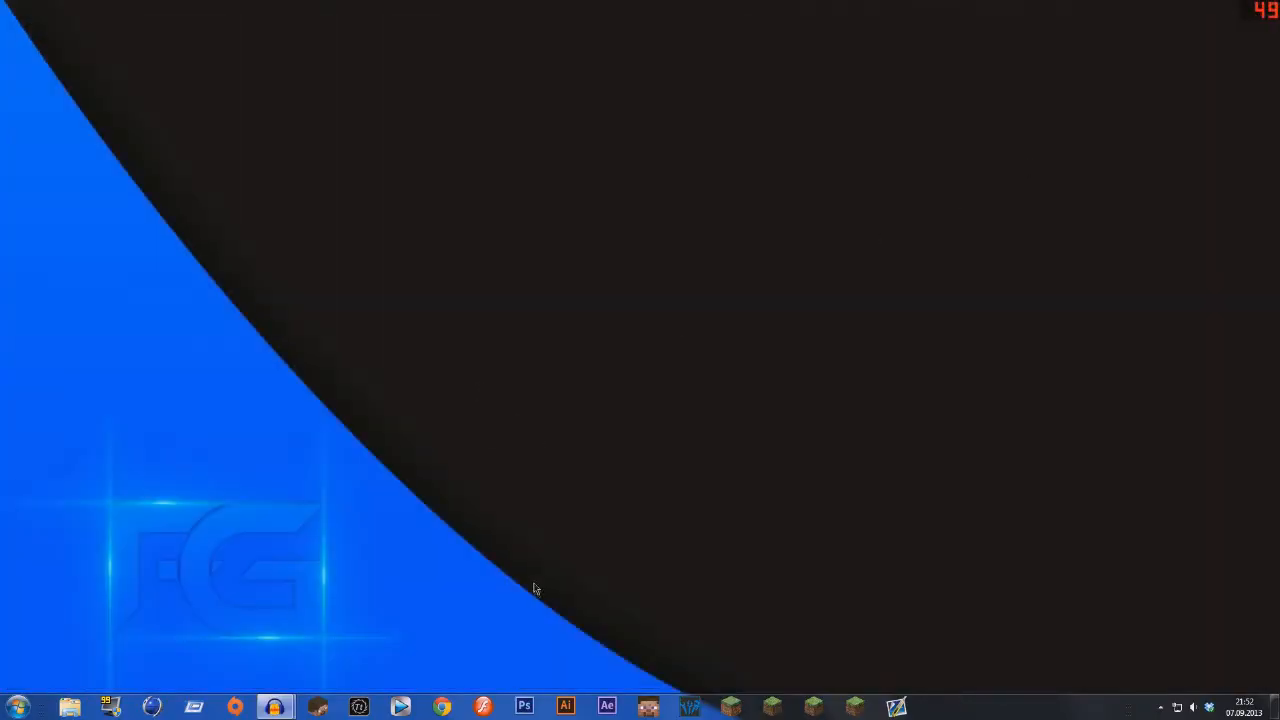
mouse_move(637, 657)
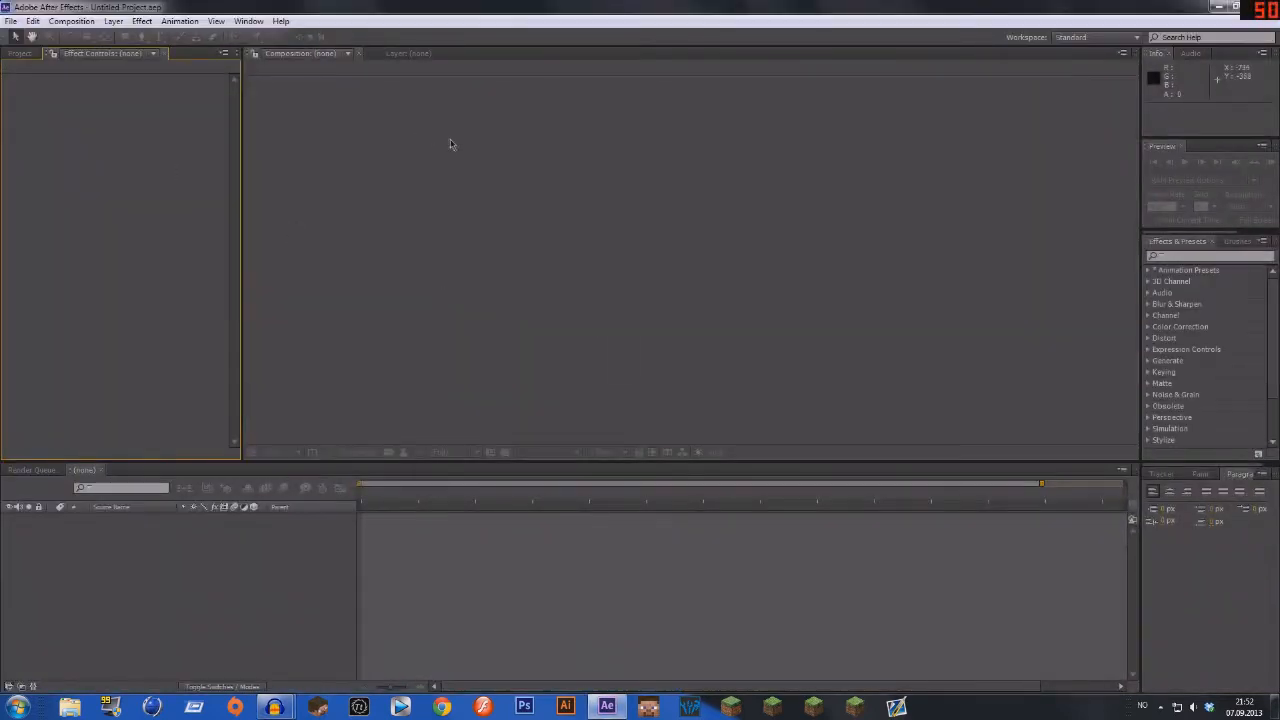
mouse_move(494, 193)
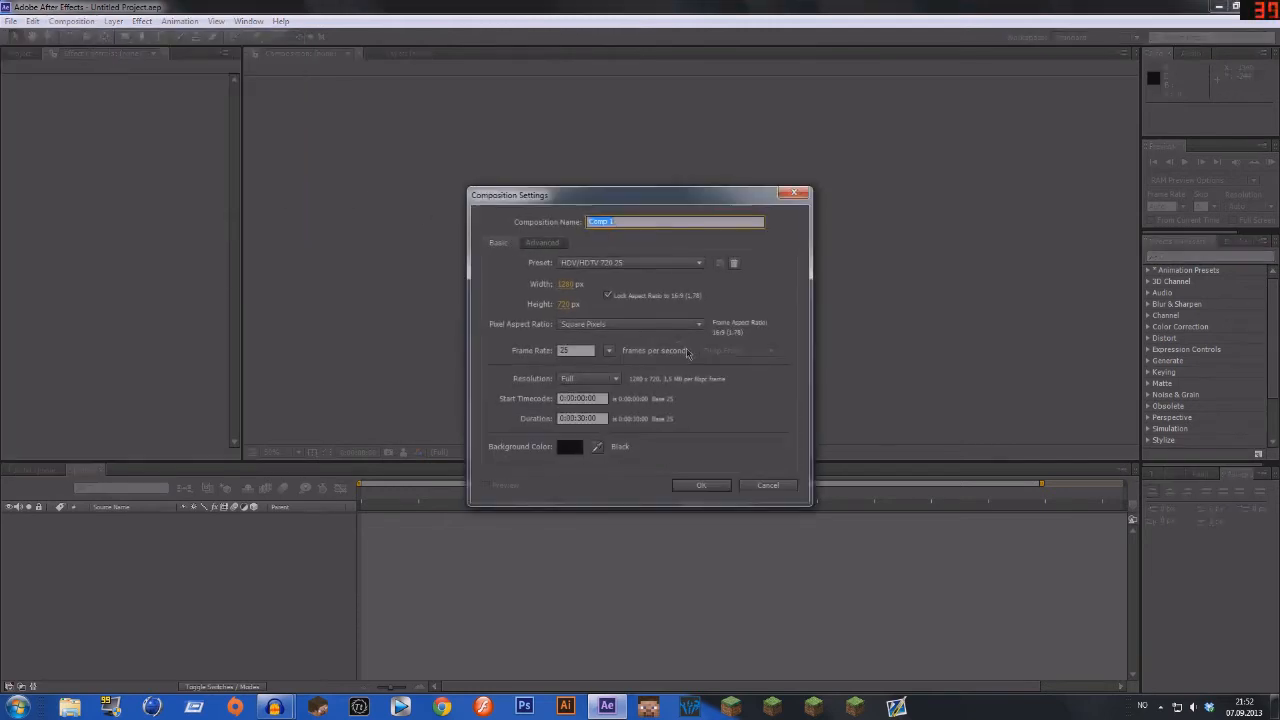
mouse_move(607, 430)
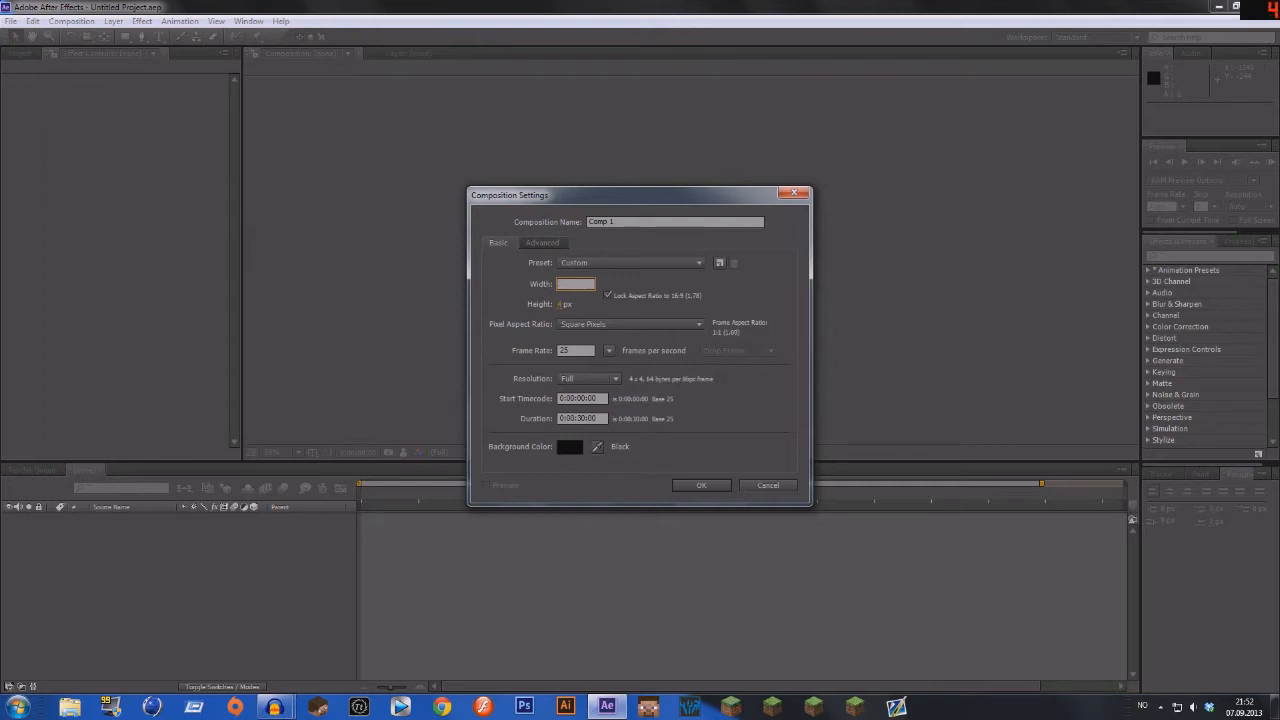
Step: Create Comp 1 with the HDTV 1080 25 preset at 1920×1080
left_click(631, 262)
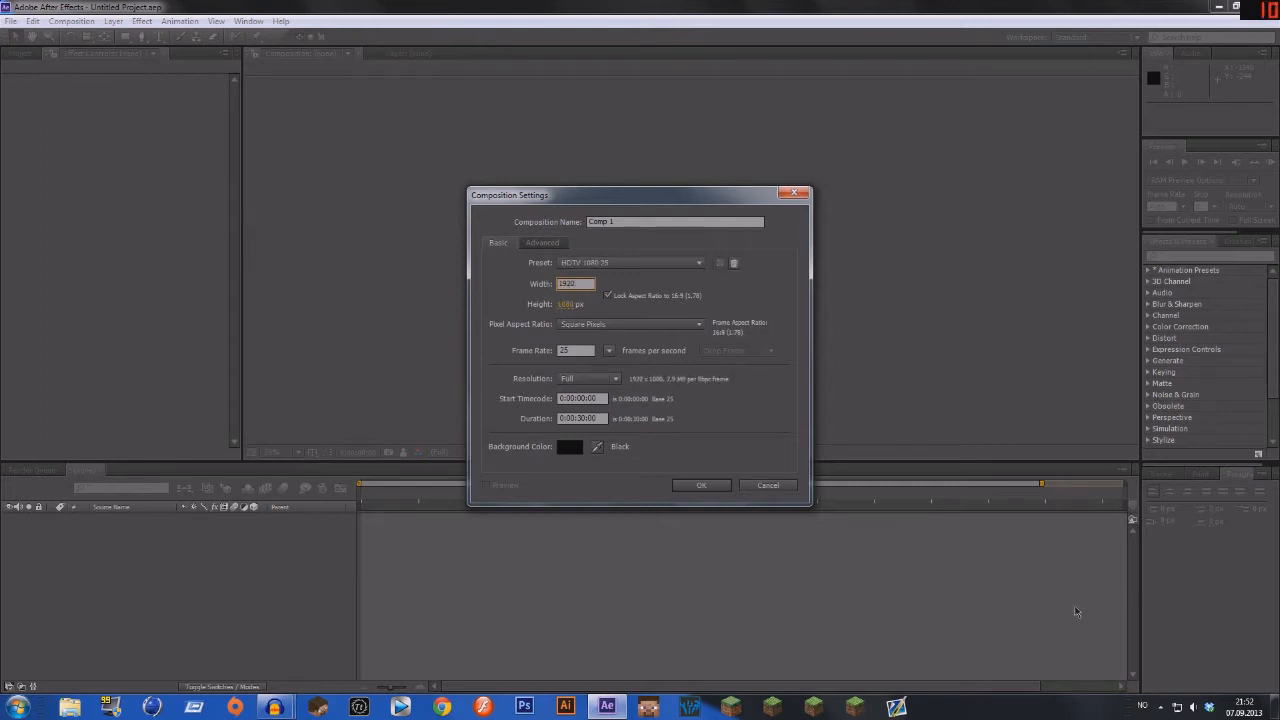
left_click(701, 485)
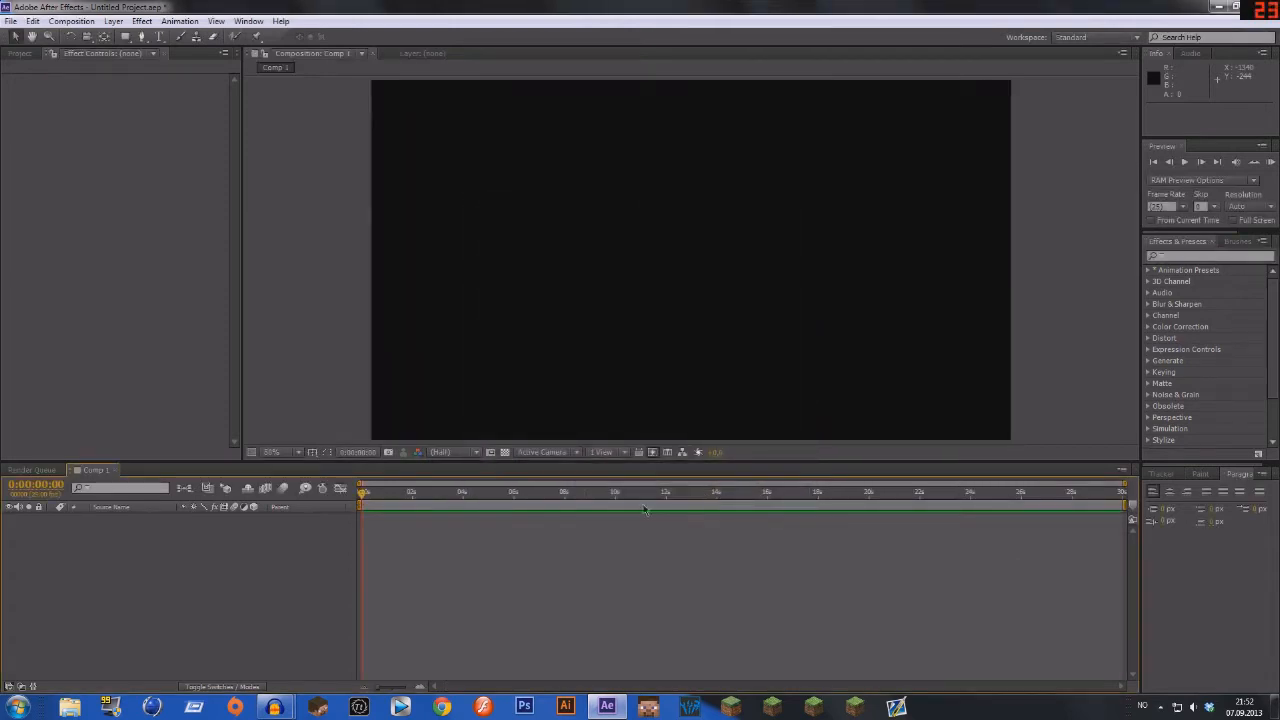
mouse_move(968, 297)
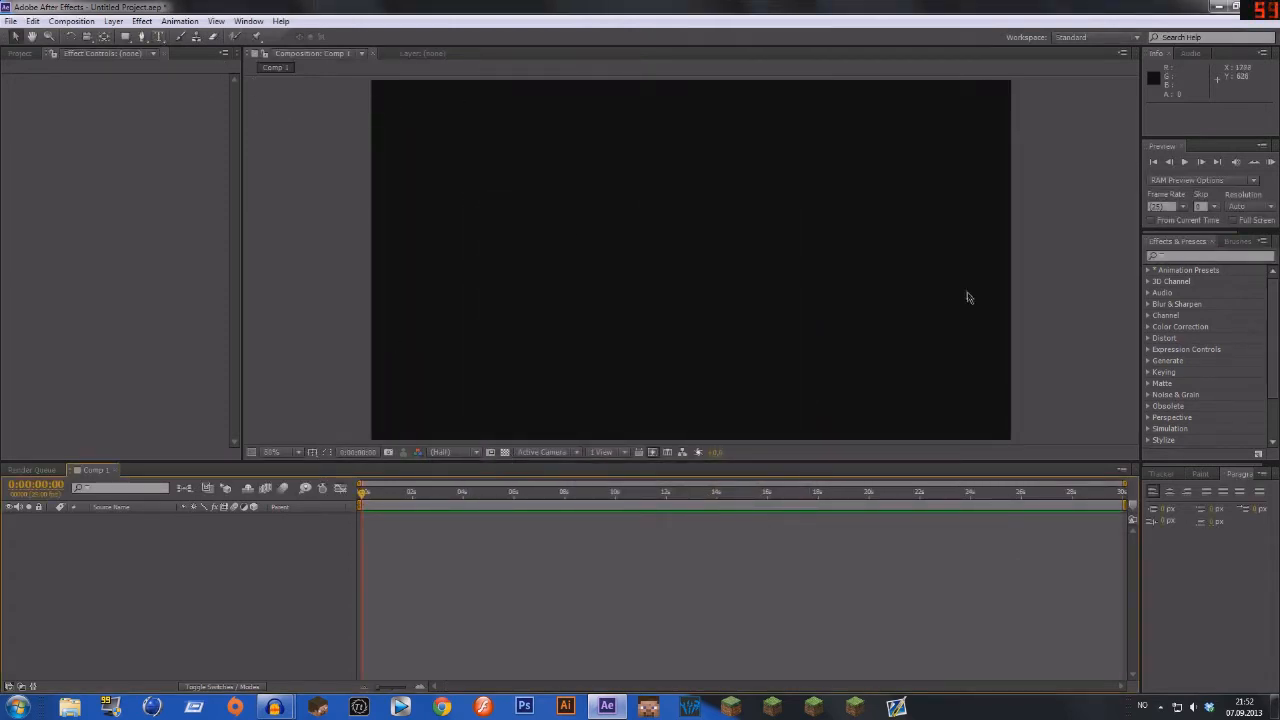
mouse_move(784, 347)
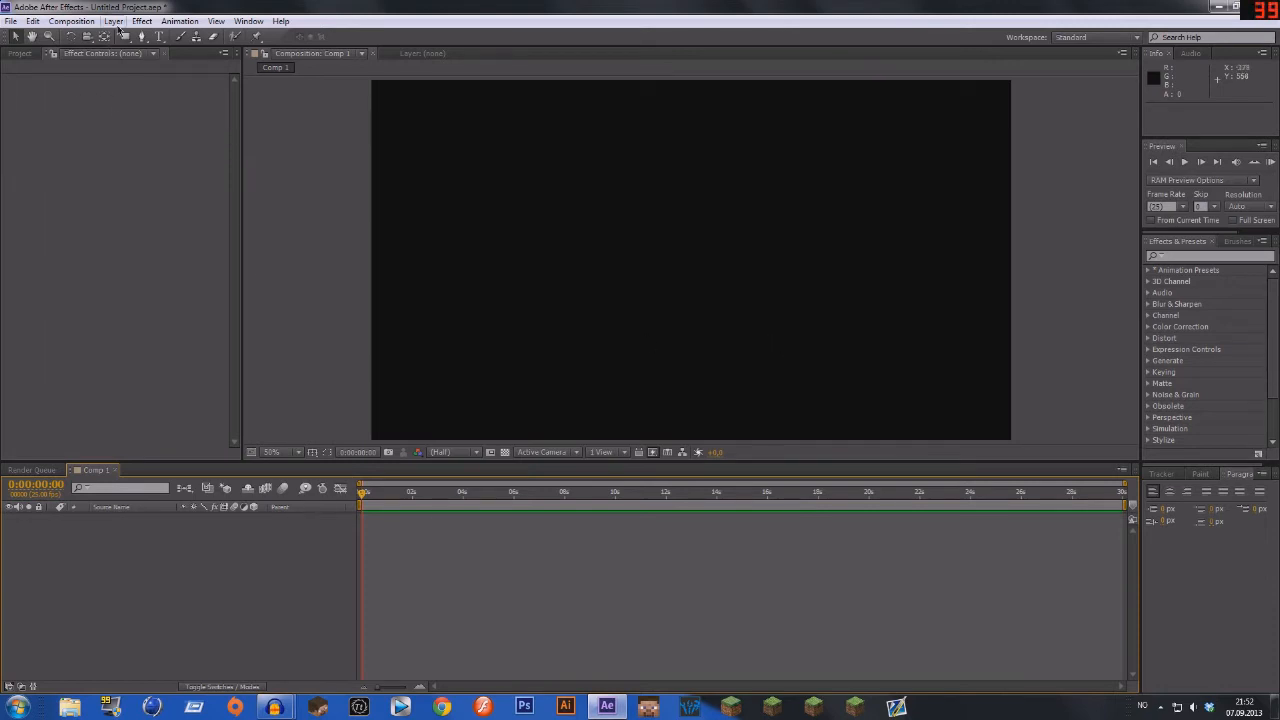
Step: Add a new solid layer with an orange-red hex colour, Red Solid 1
left_click(114, 21)
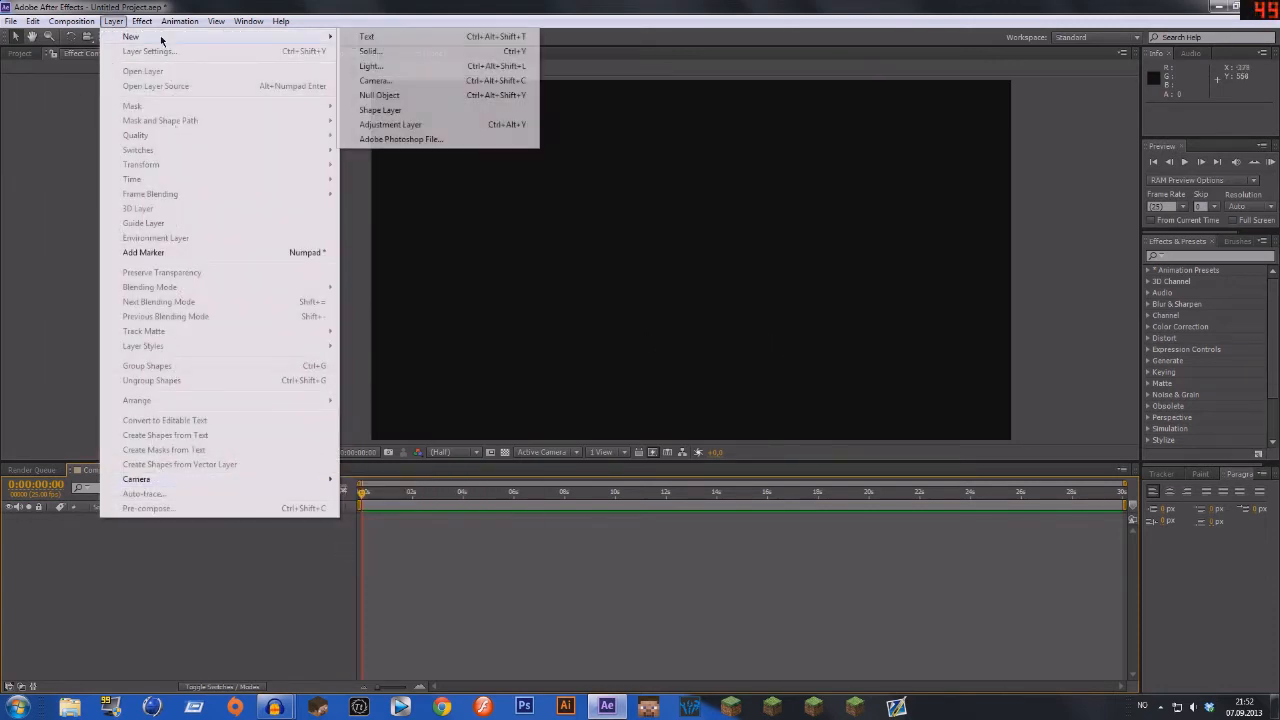
left_click(369, 51)
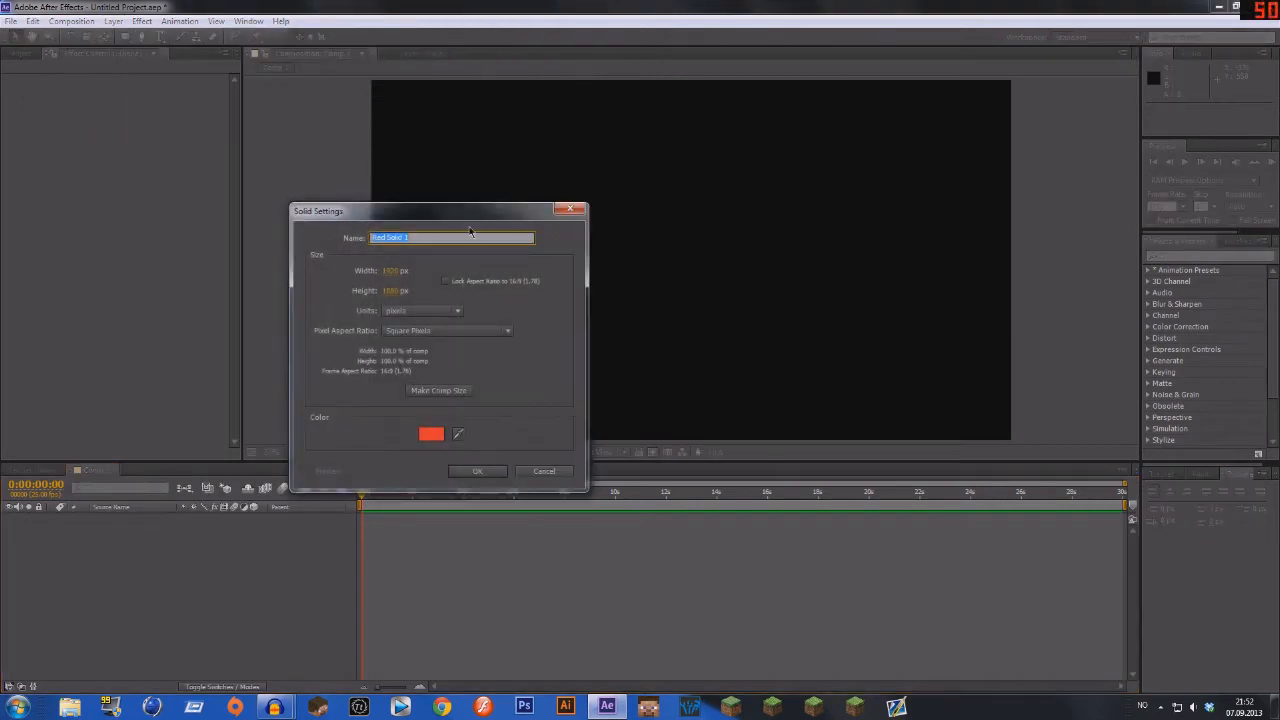
left_click_drag(440, 211, 662, 200)
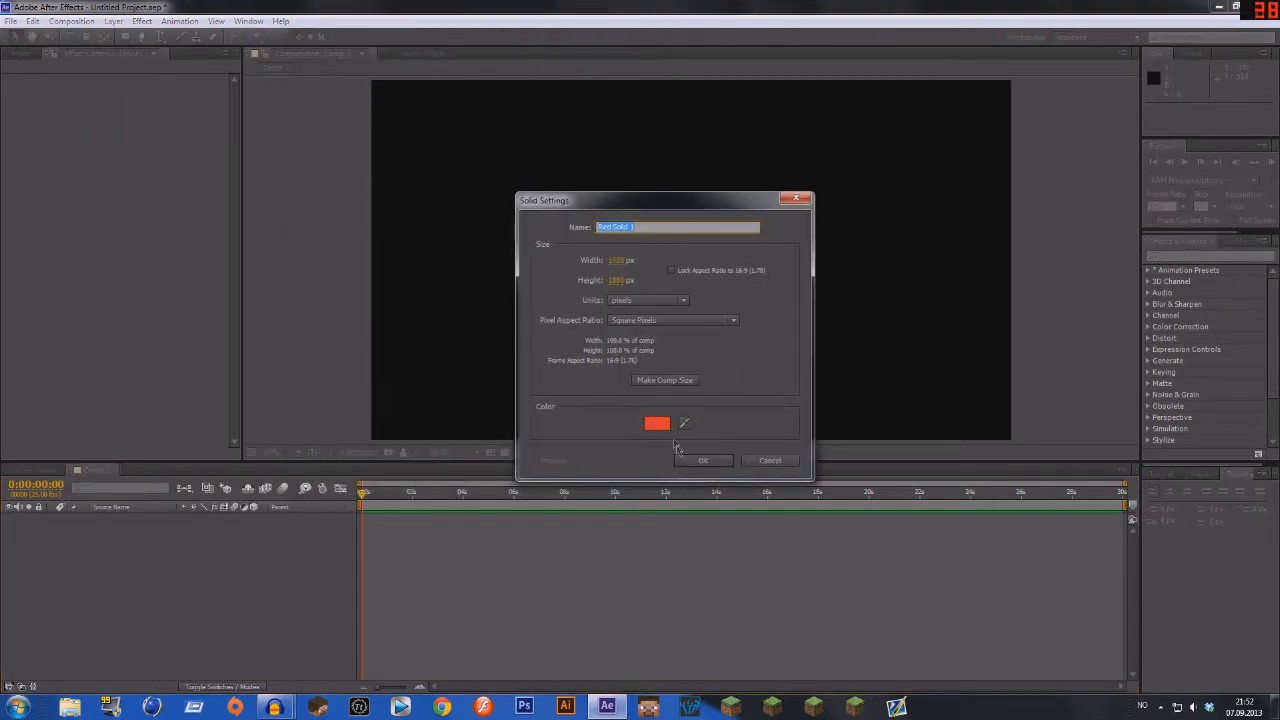
left_click(656, 423)
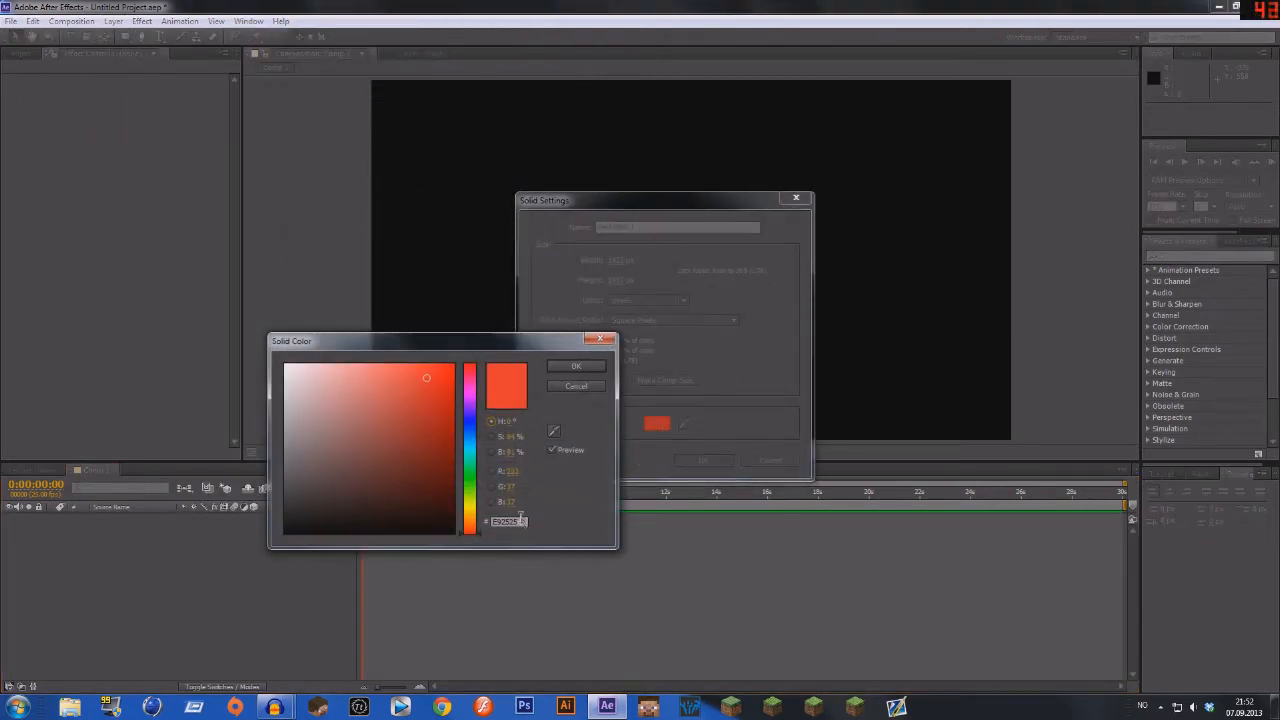
triple_click(505, 520)
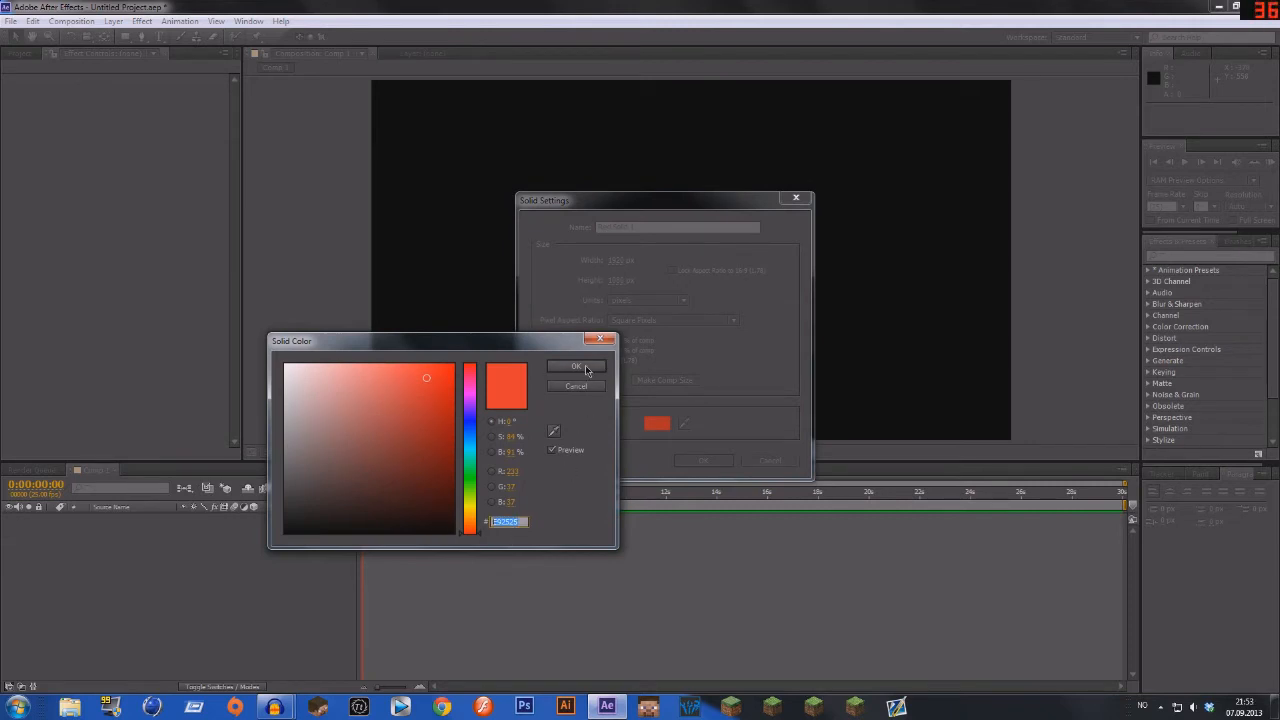
left_click(576, 366)
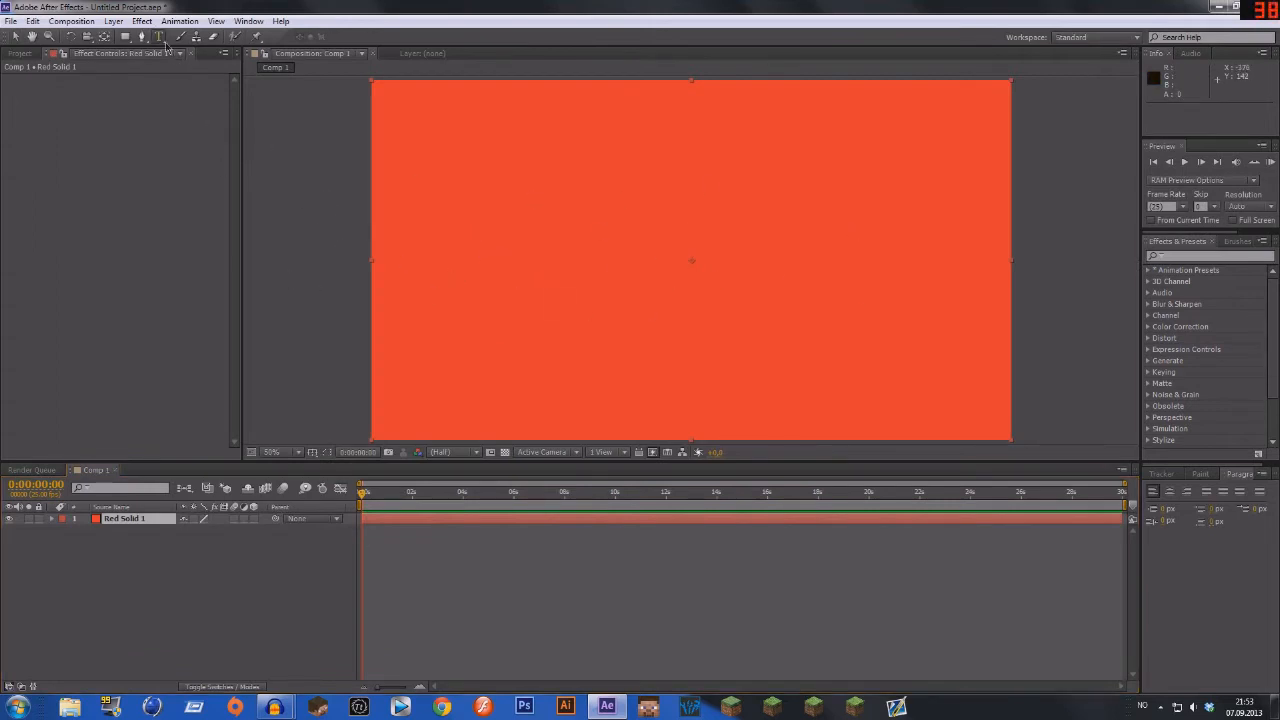
Step: Type white FINAL text, then centre and enlarge it to about 145% using safe guides
left_click(159, 37)
type("FINAL")
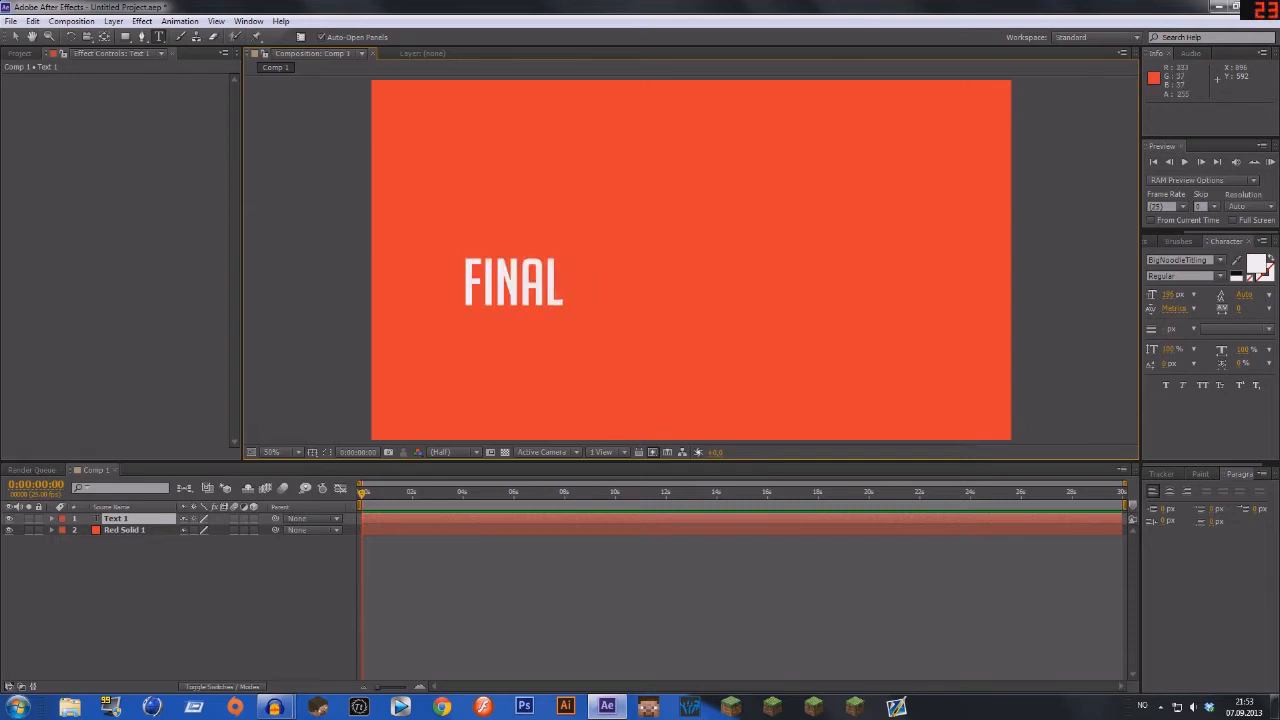
type("GAZER")
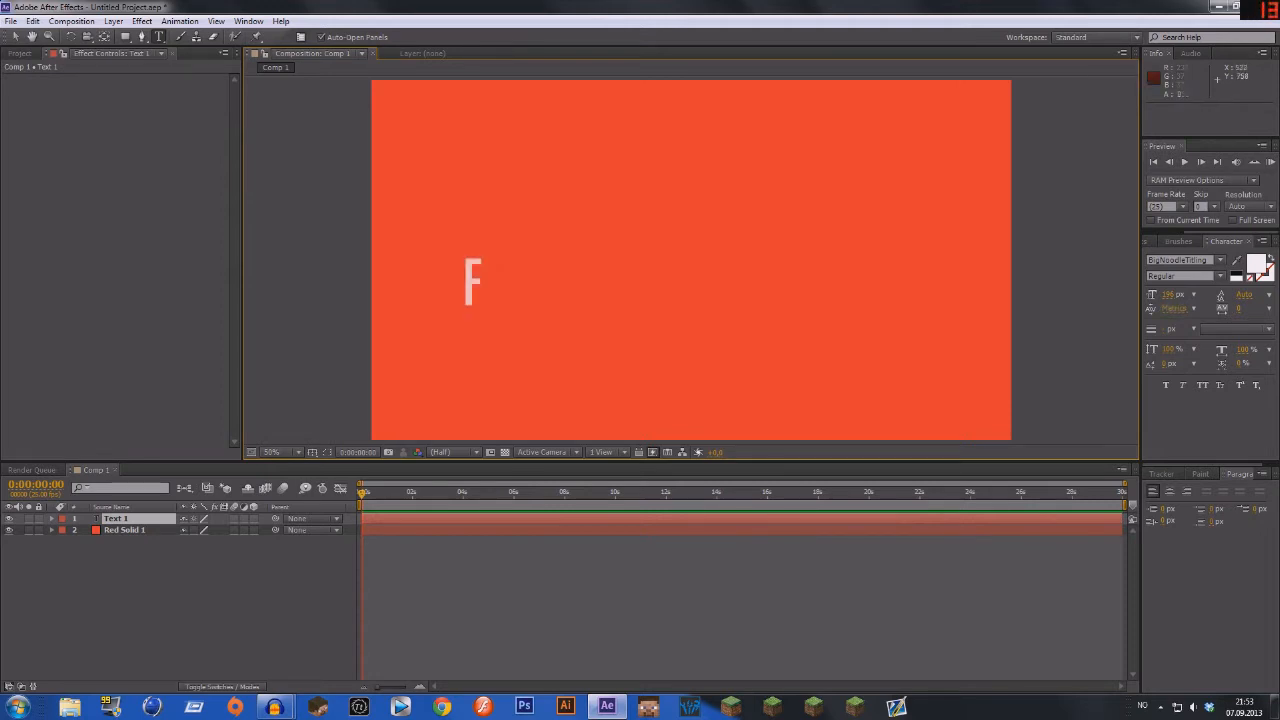
type("INAL")
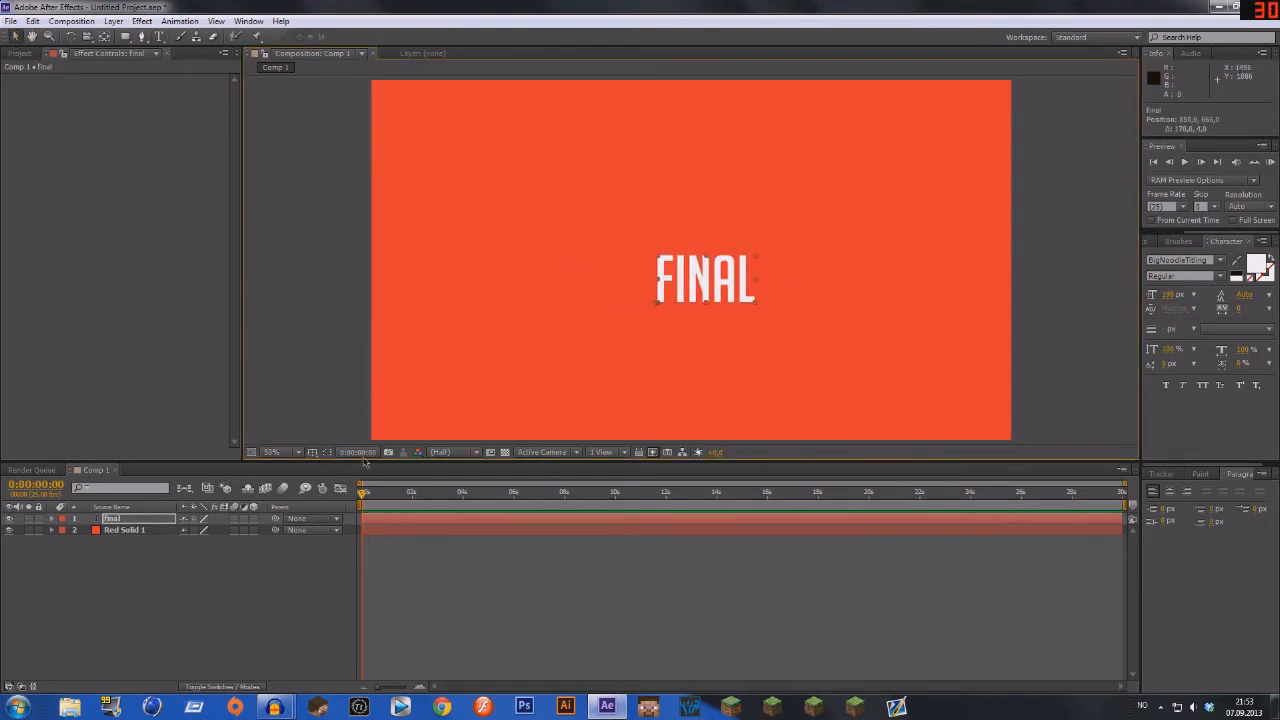
left_click(388, 452)
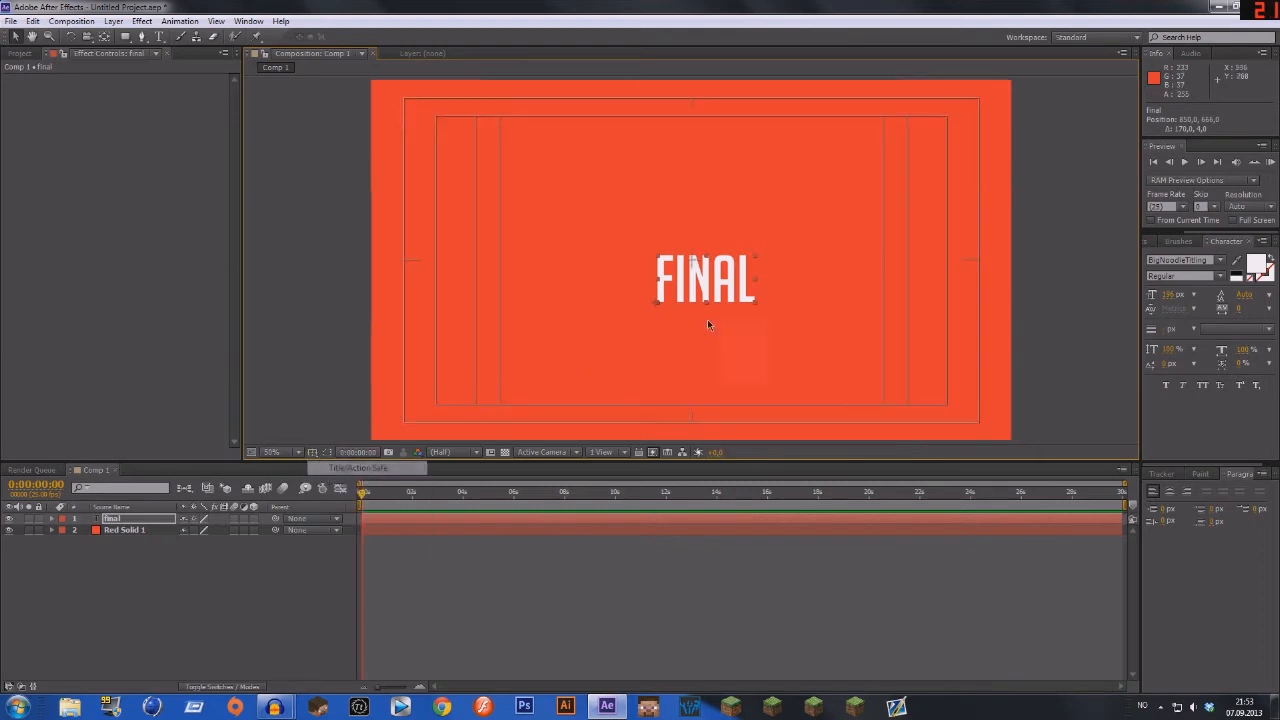
left_click(705, 278)
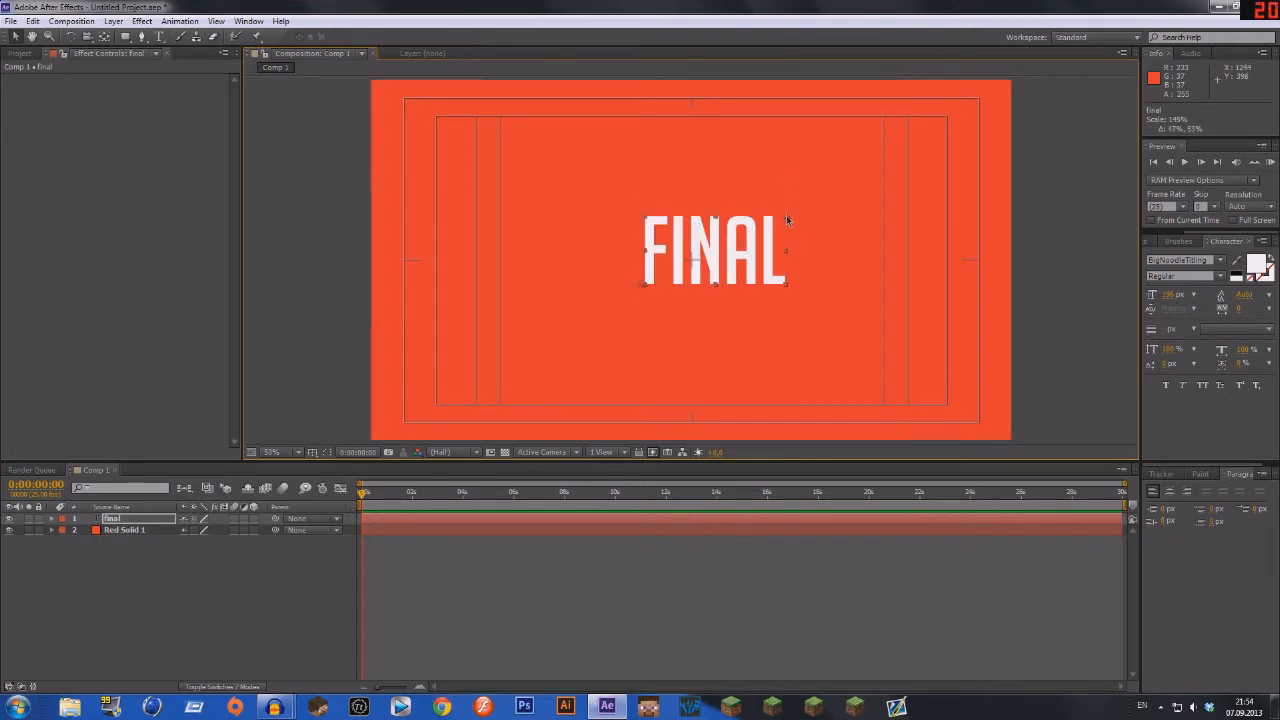
Step: Nudge the FINAL text to re-centre it and hide the title and action safe guides
left_click(713, 250)
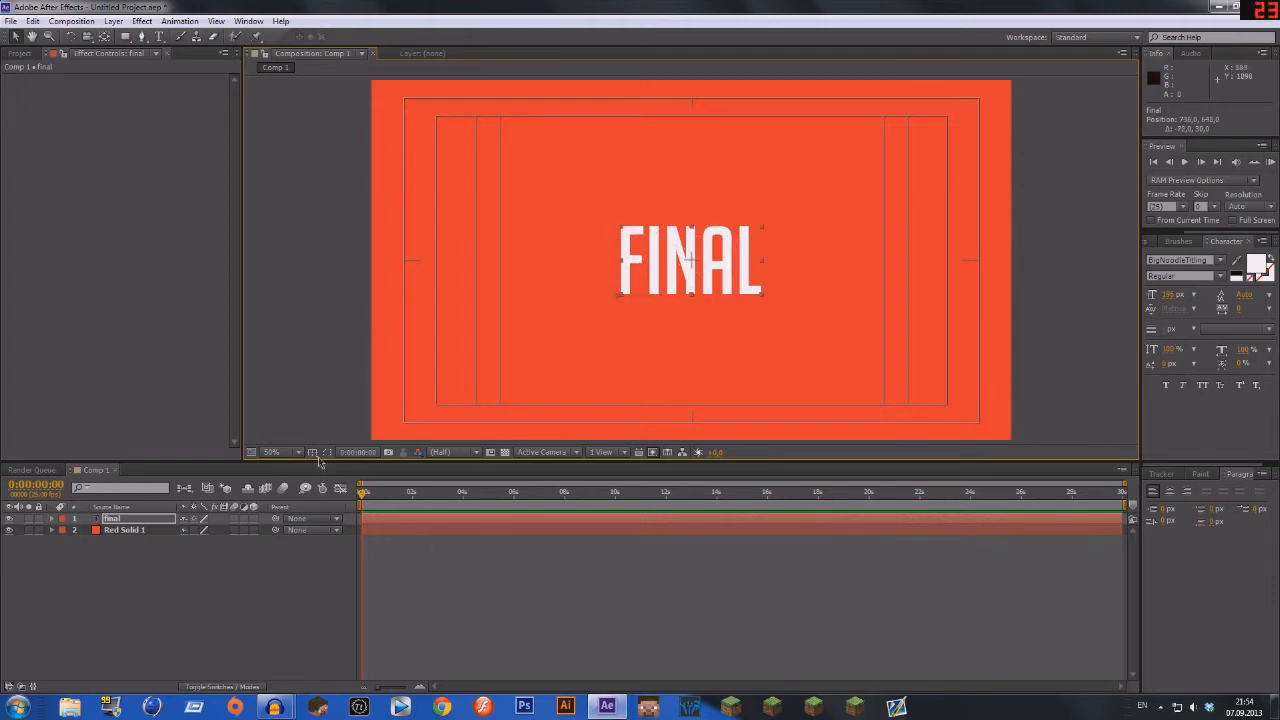
left_click(313, 452)
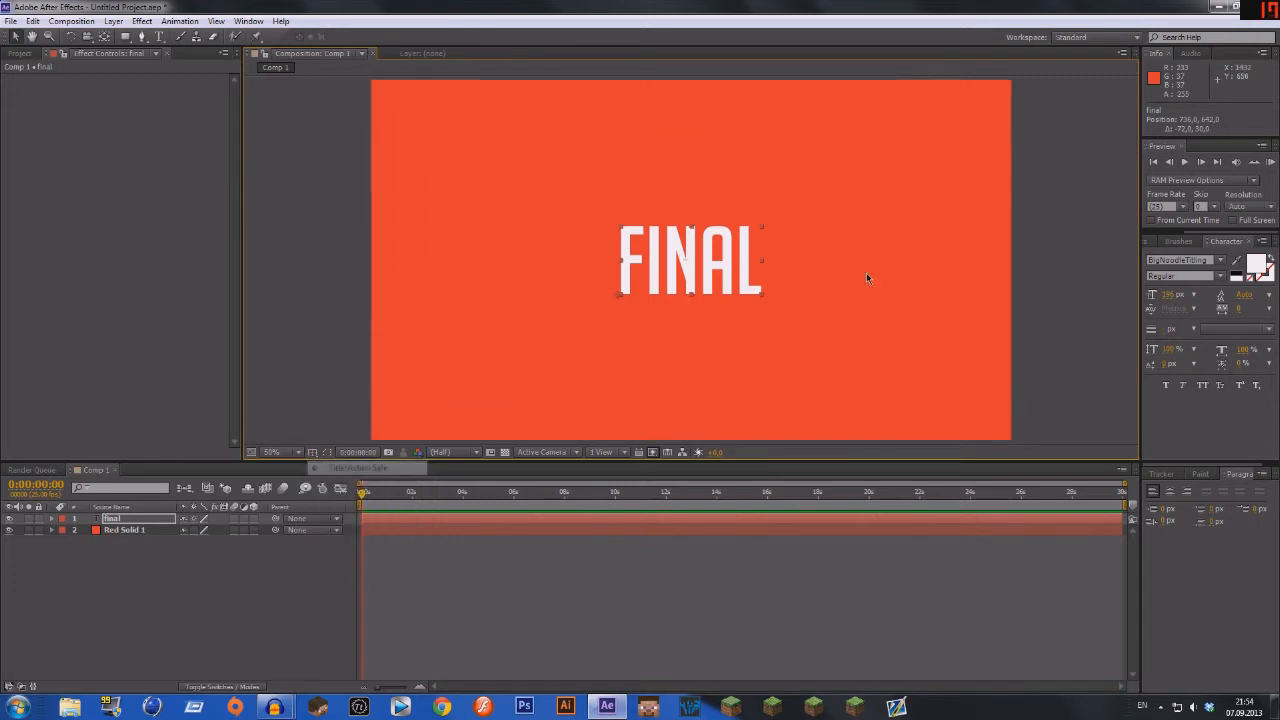
mouse_move(539, 400)
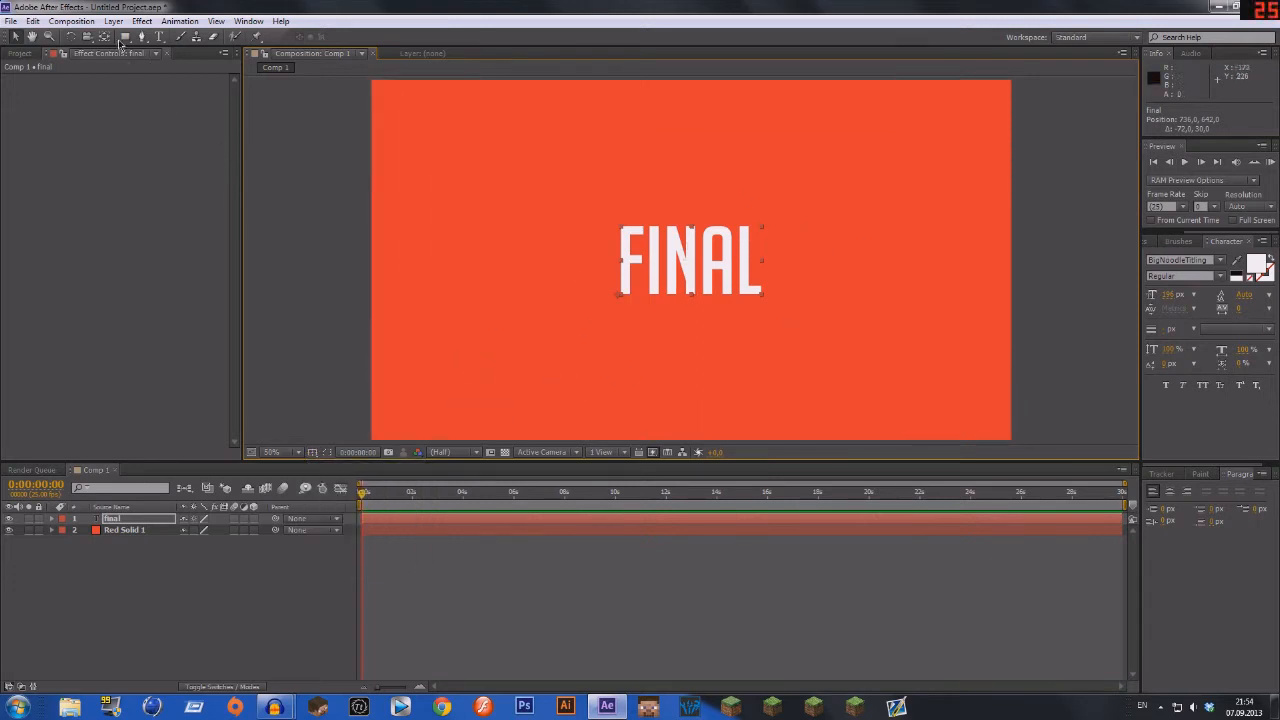
mouse_move(700, 273)
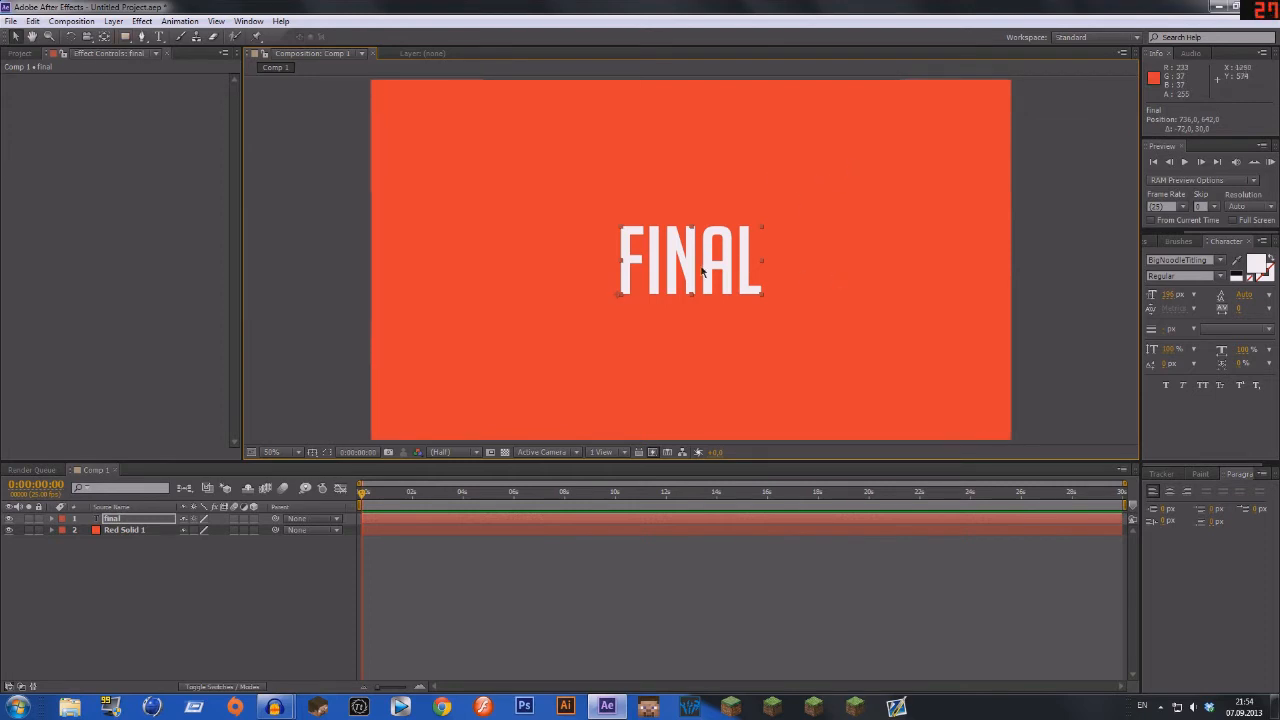
mouse_move(332, 57)
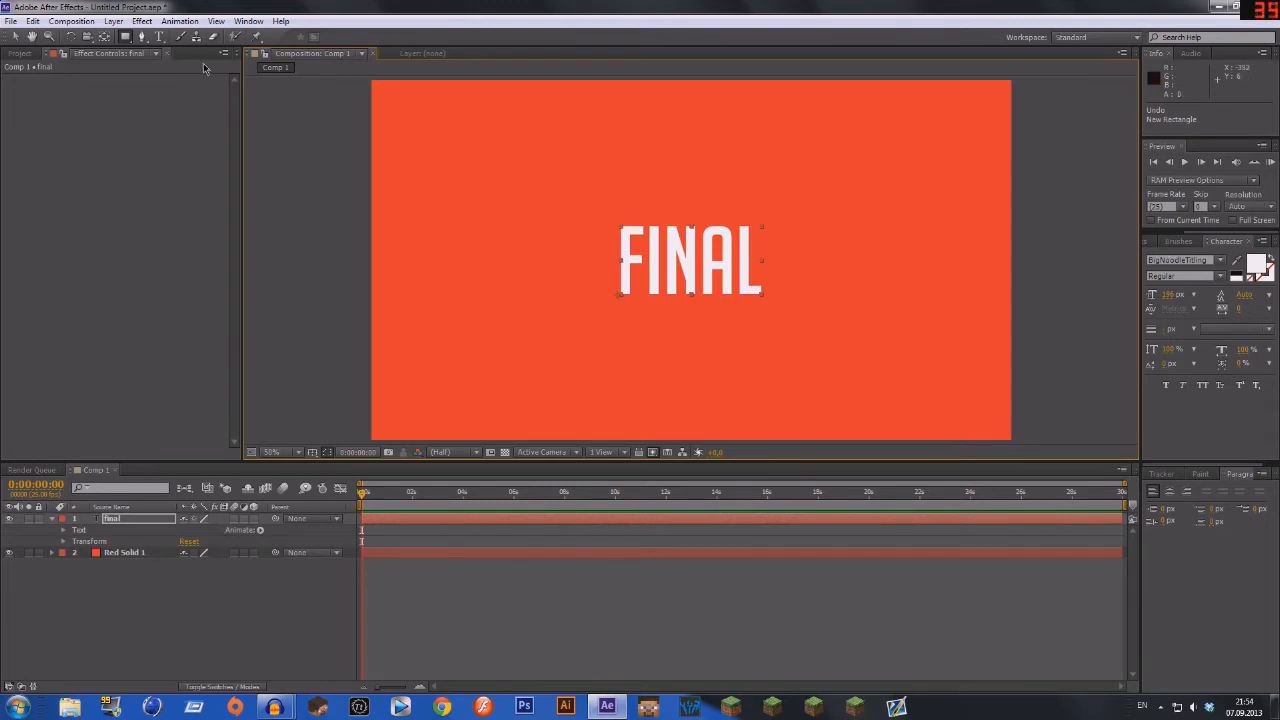
Step: Draw a thin near-black rectangle left of FINAL, then collapse both layers
left_click(20, 53)
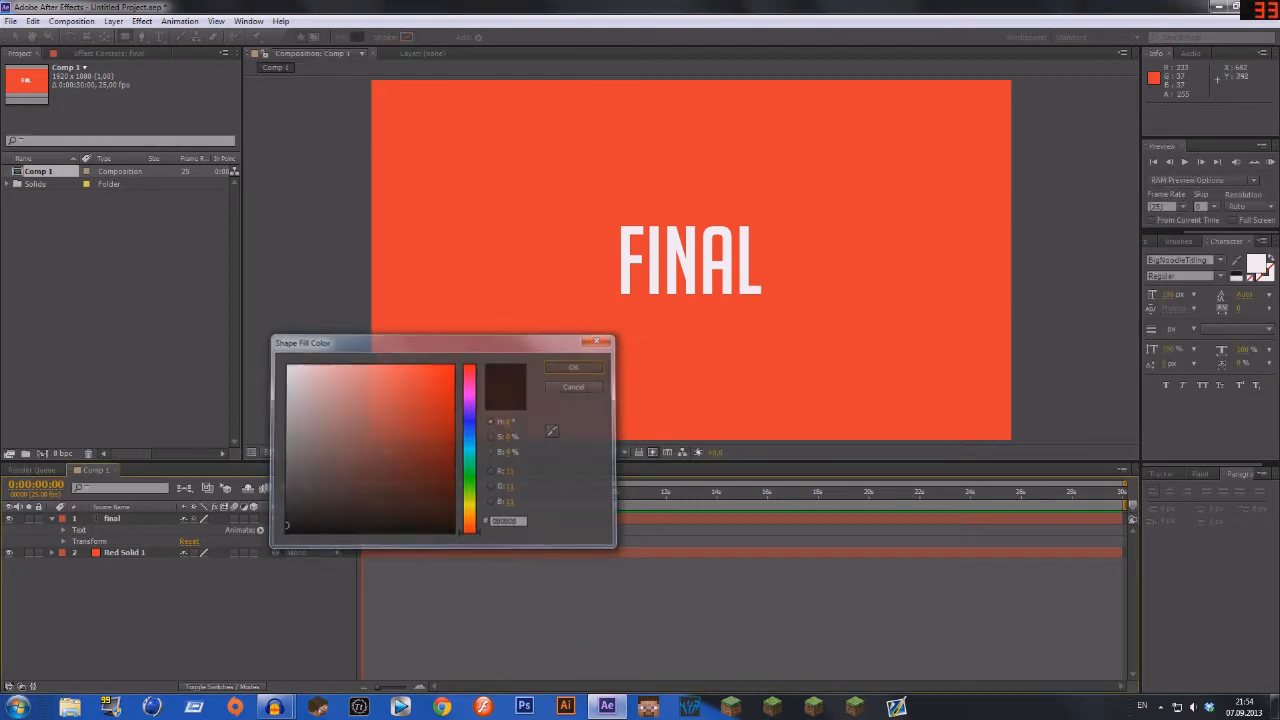
left_click(573, 366)
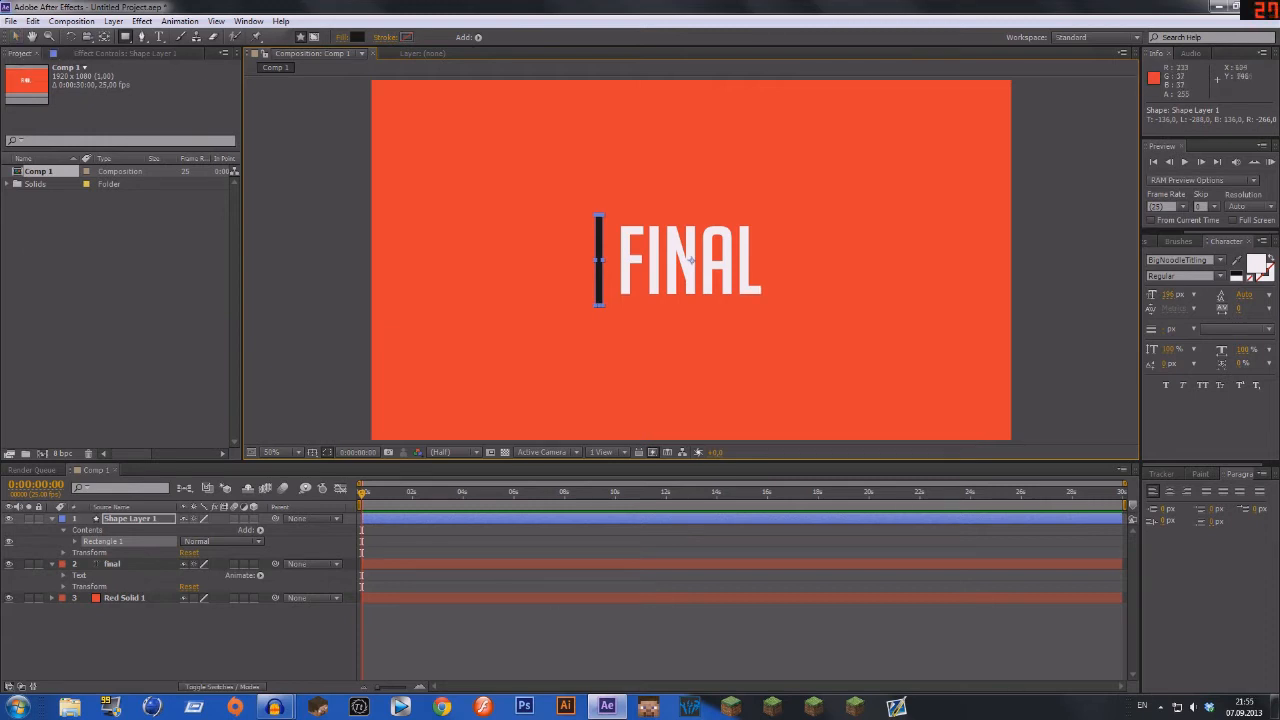
left_click(64, 518)
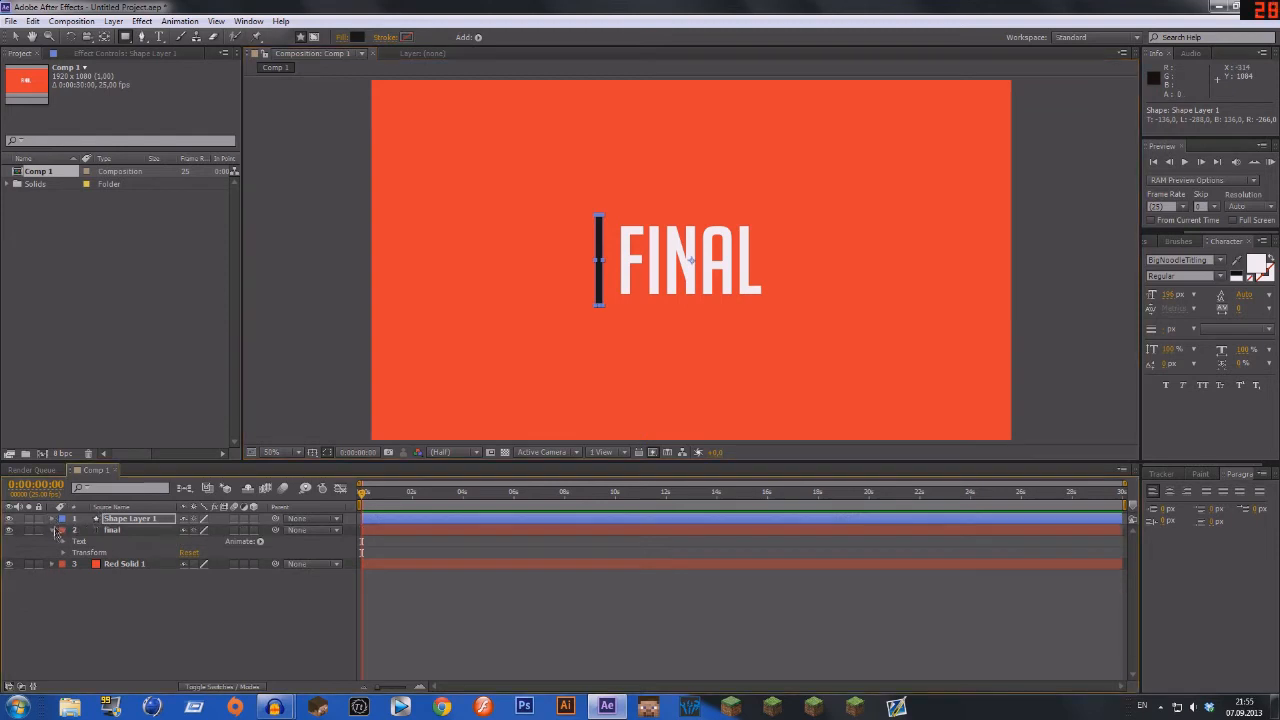
left_click(54, 530)
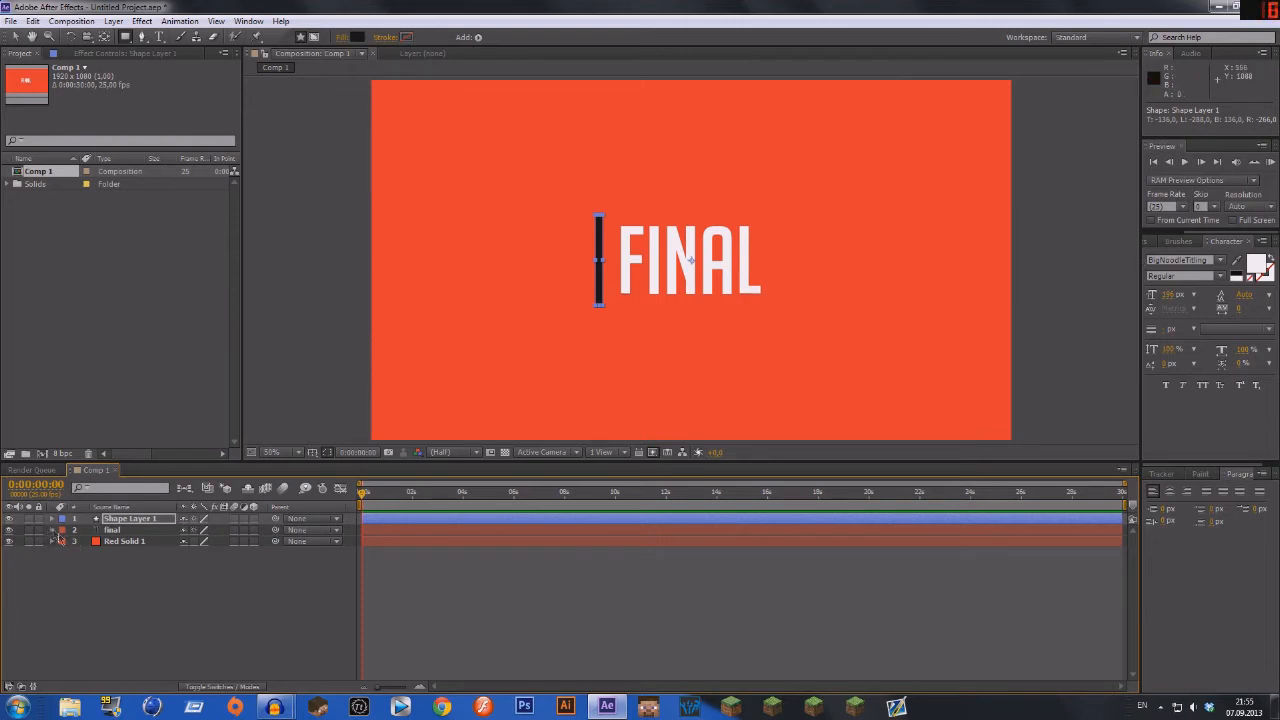
Step: Add an Opacity animator to the final text and reveal Range Selector Start, End, Offset
left_click(25, 530)
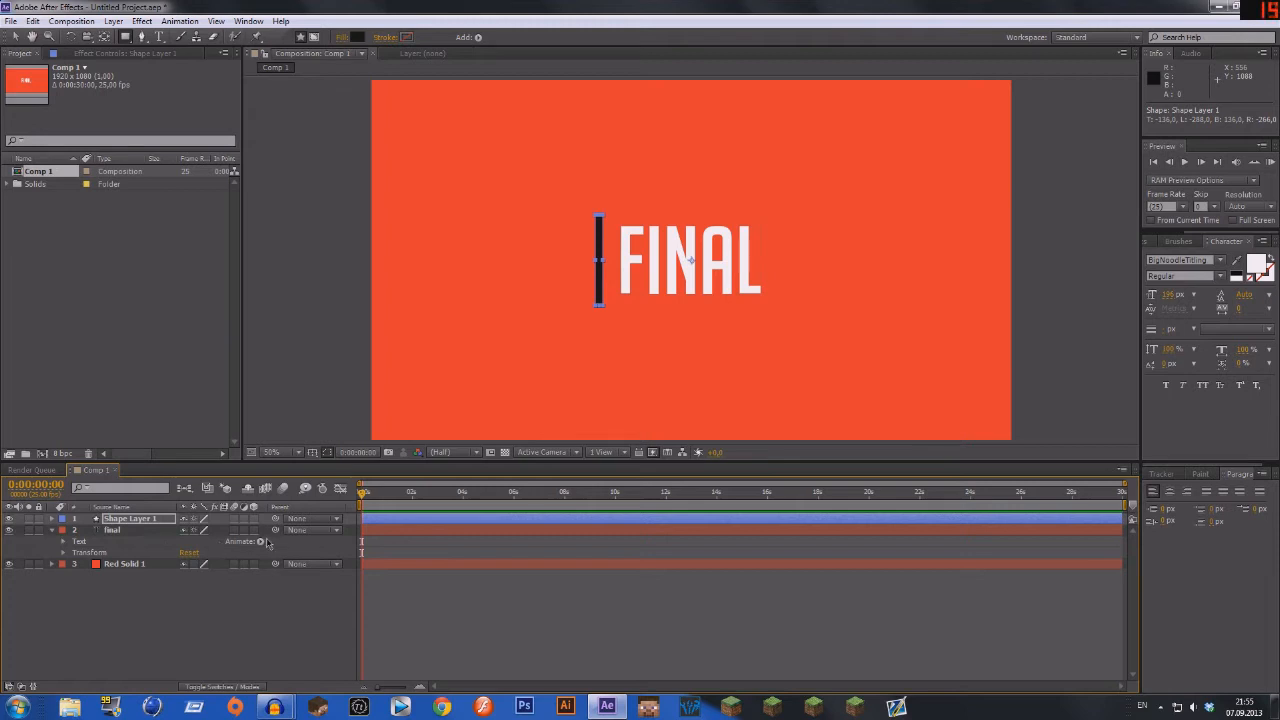
left_click(263, 541)
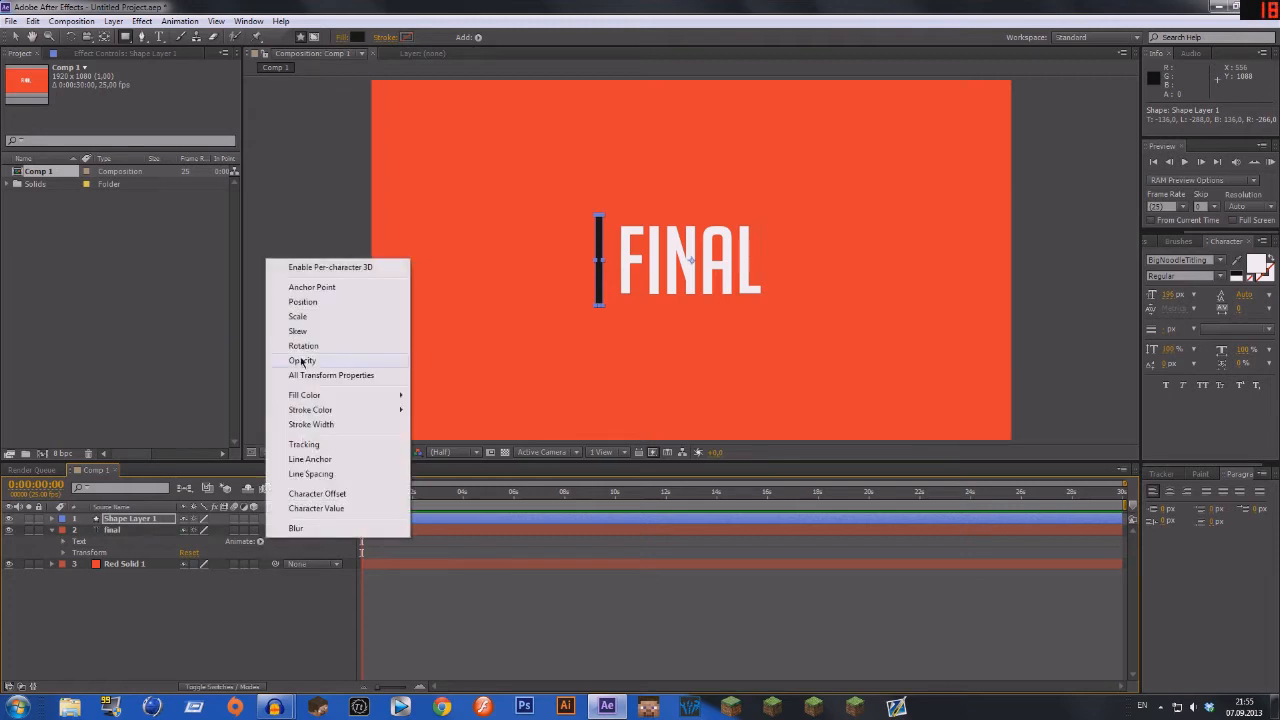
left_click(302, 360)
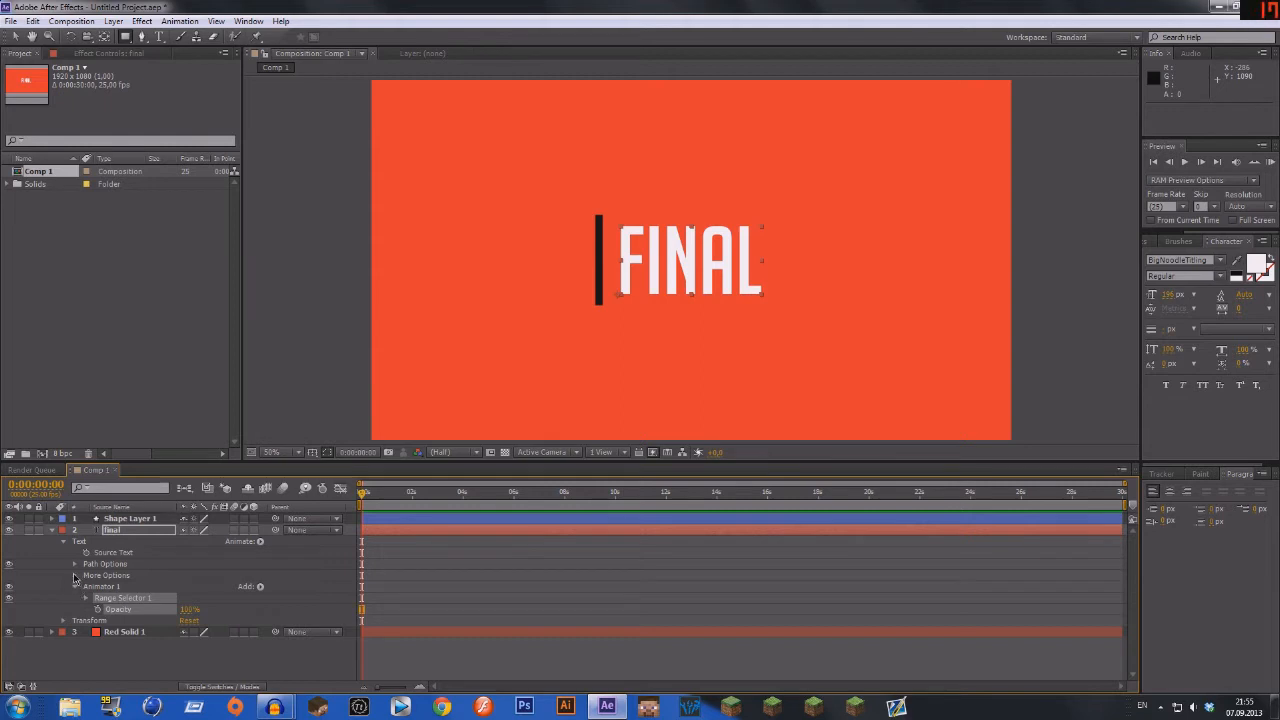
left_click(76, 575)
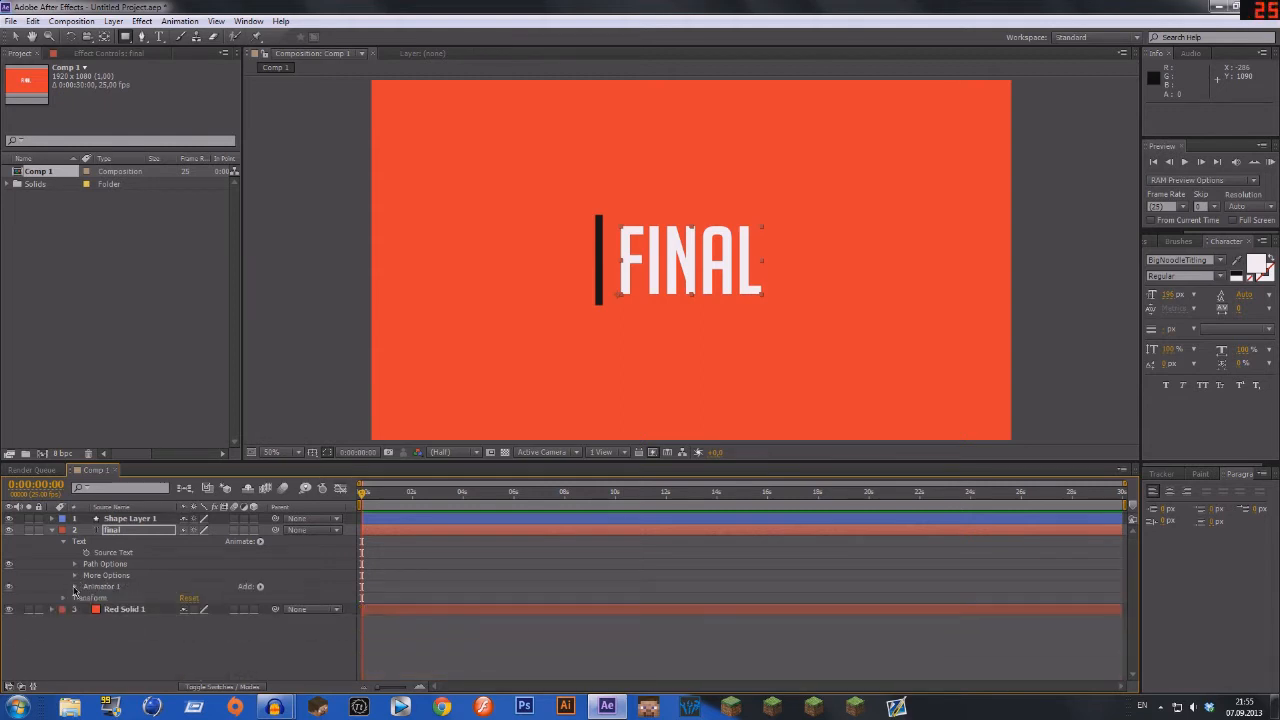
left_click(76, 587)
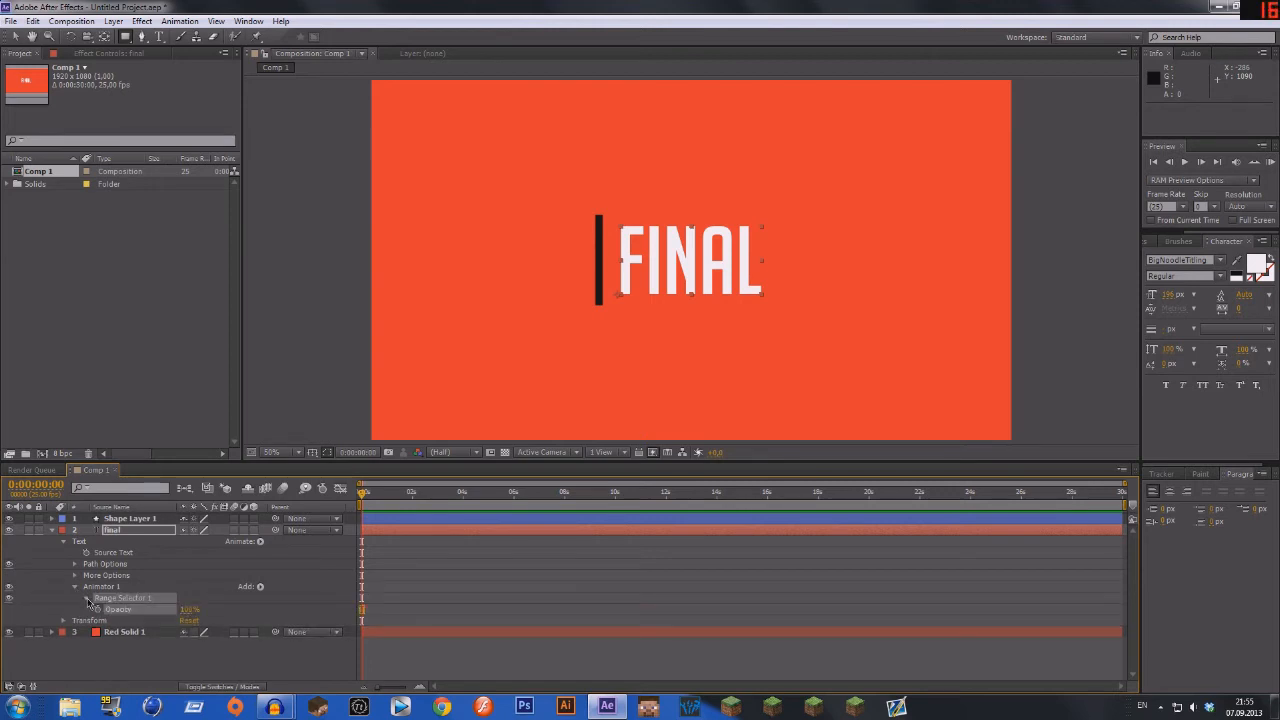
left_click(97, 597)
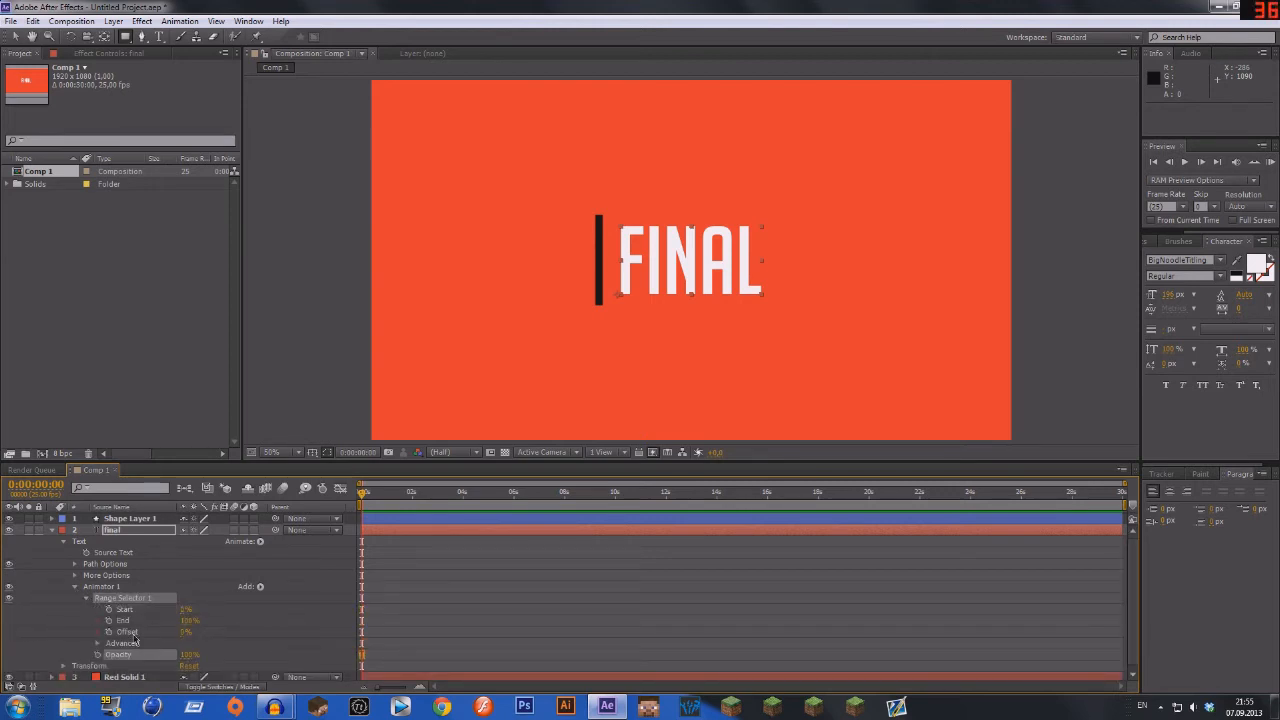
left_click(98, 643)
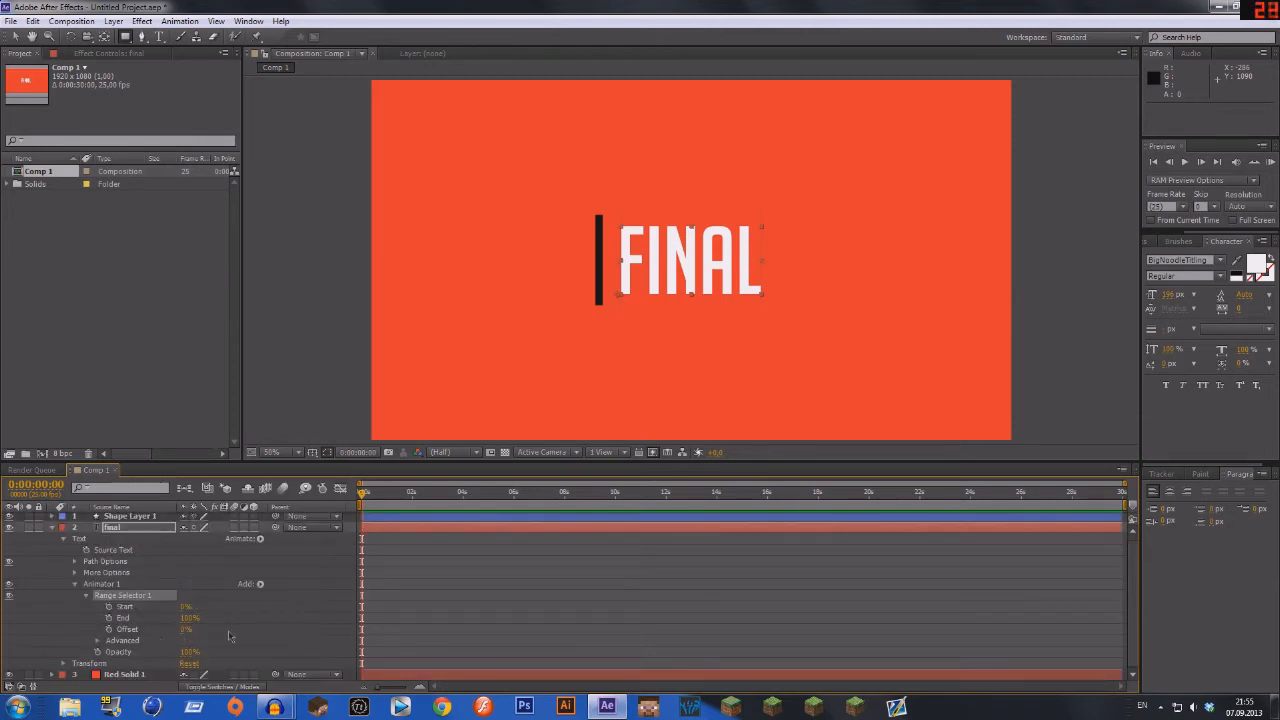
mouse_move(348, 542)
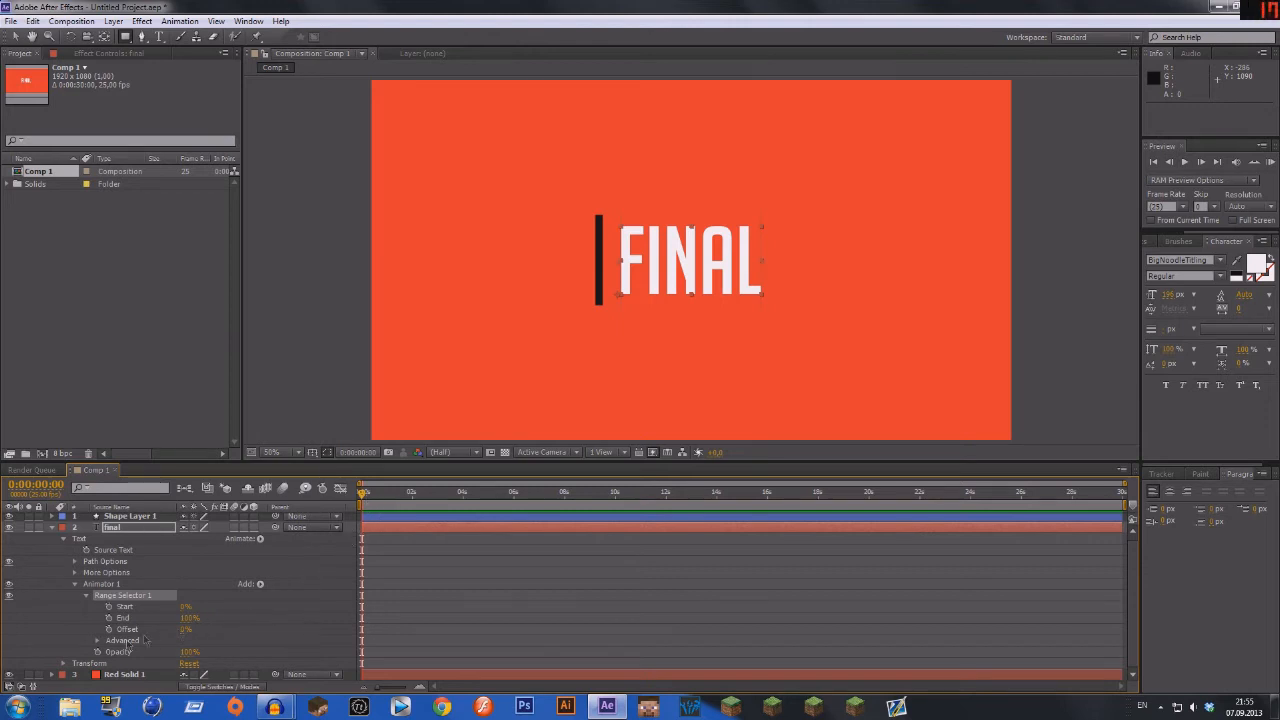
Step: Keyframe Range Offset from 0% to 100% over one second at 0% opacity, and preview
left_click(126, 629)
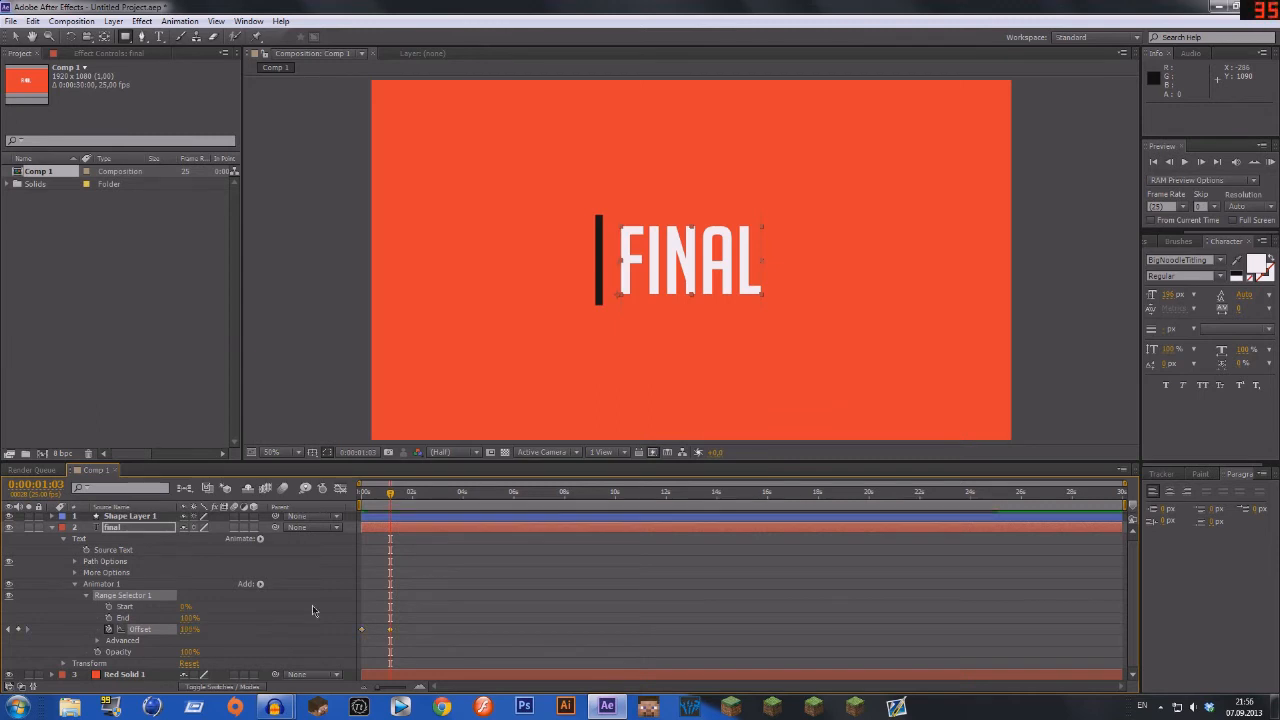
left_click(1271, 162)
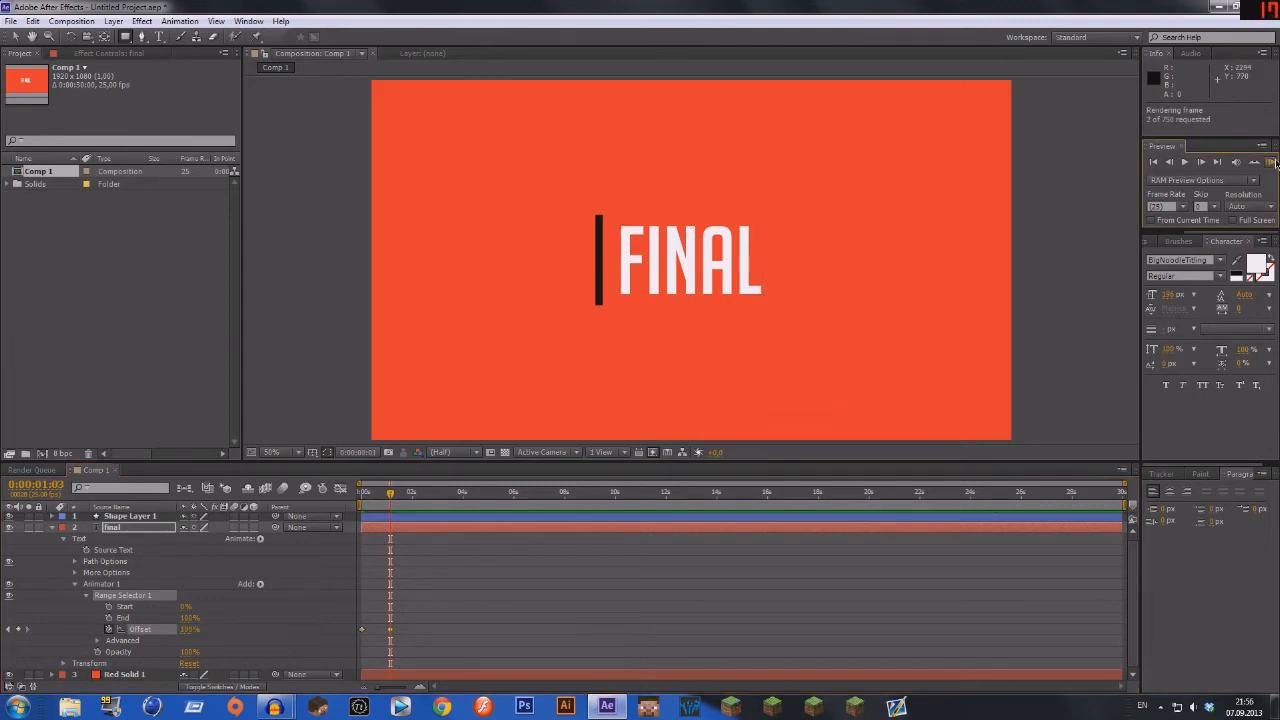
left_click(1275, 161)
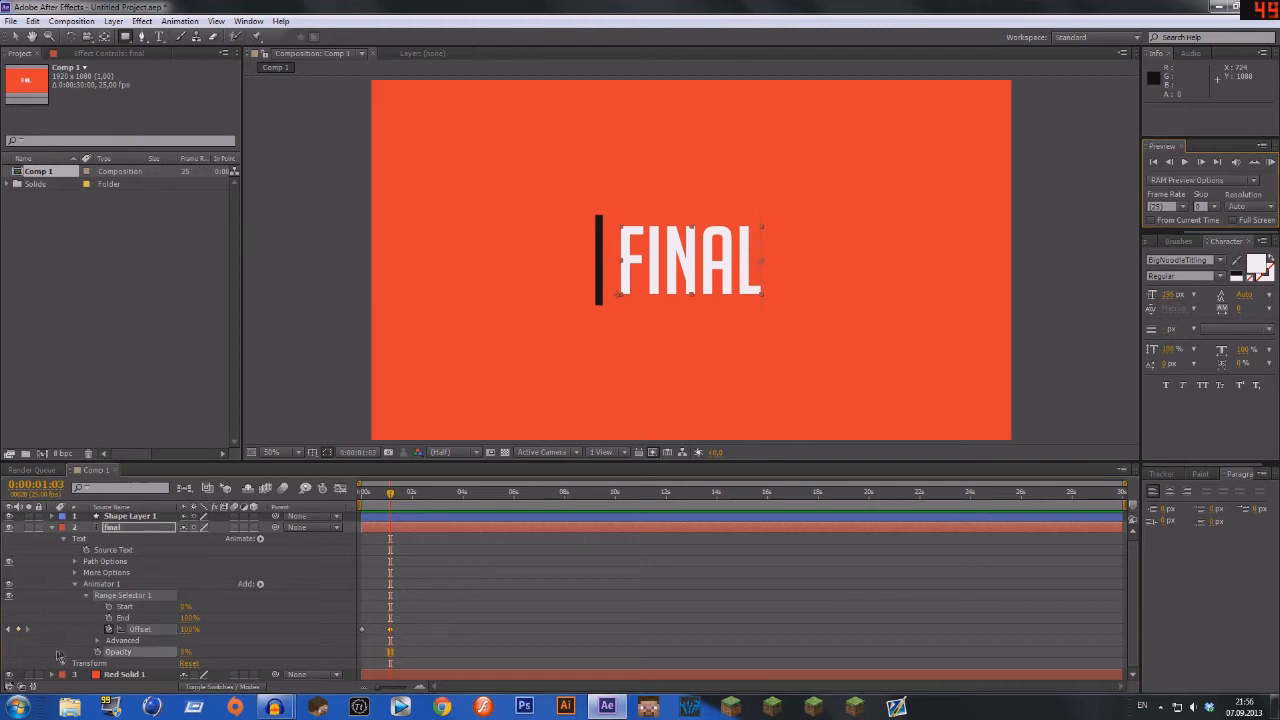
left_click(1270, 162)
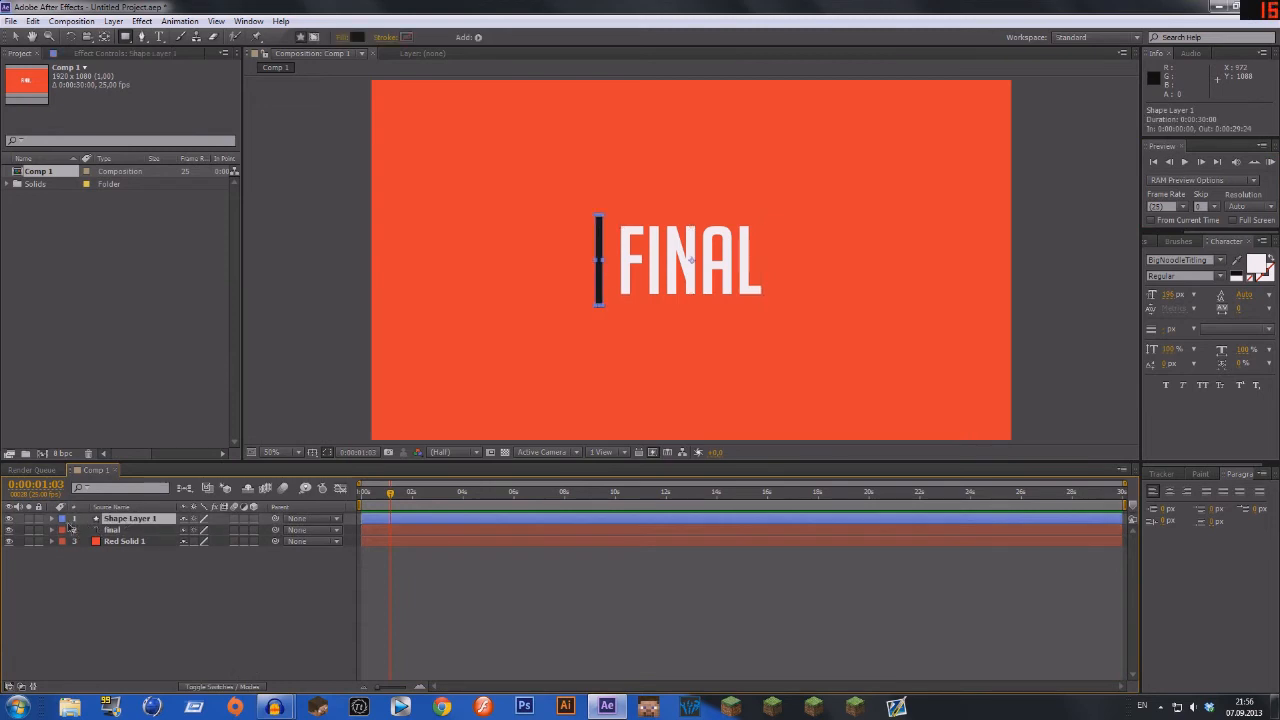
Step: Expand Shape Layer 1 and its Transform group in the timeline
left_click(52, 518)
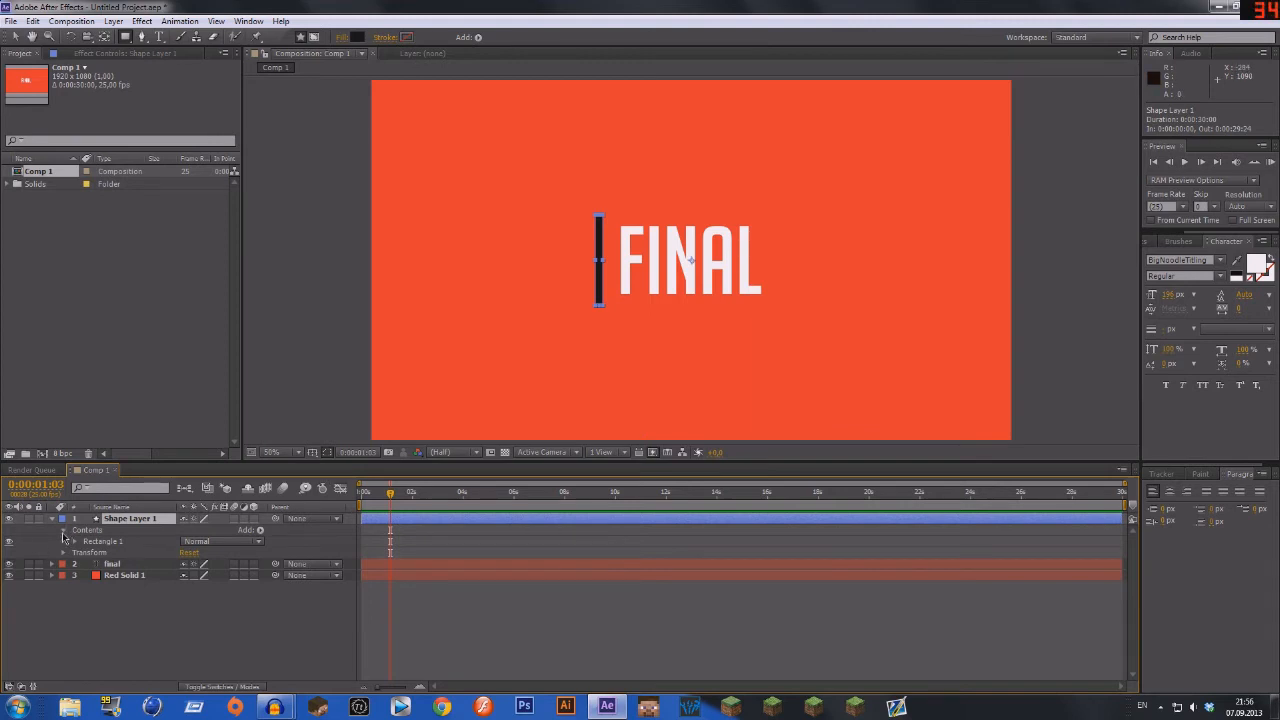
left_click(73, 552)
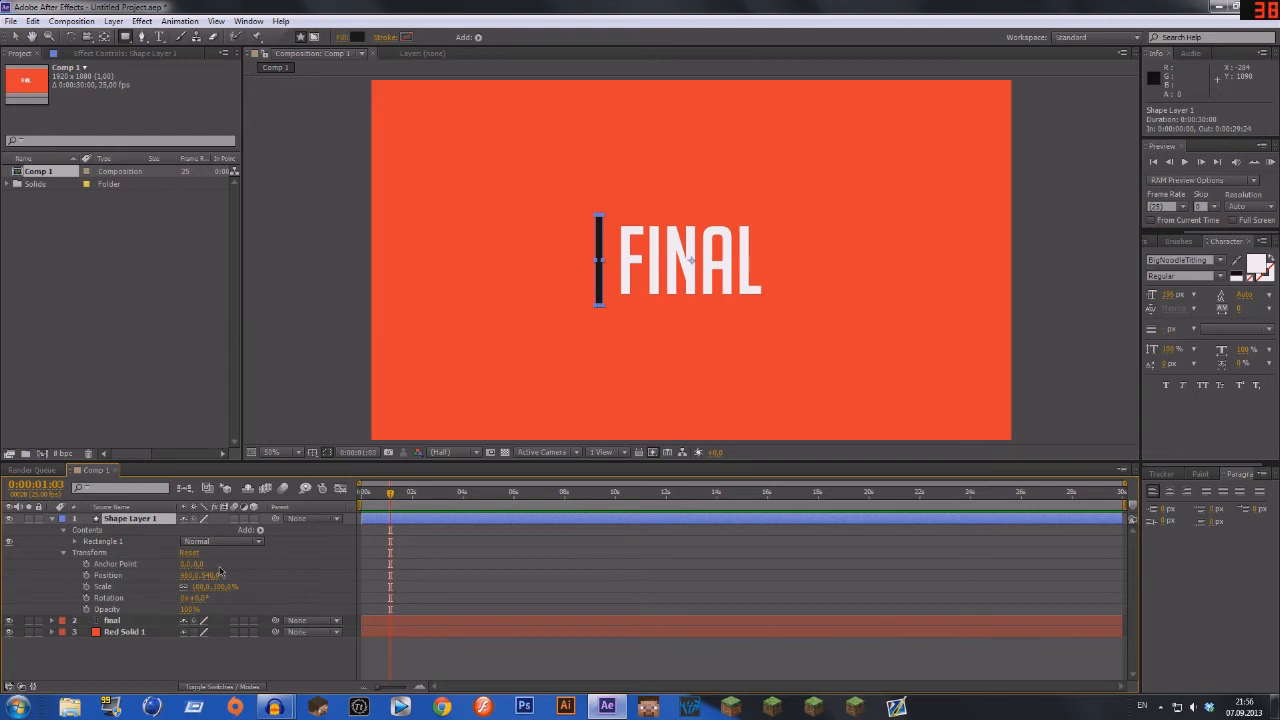
mouse_move(213, 609)
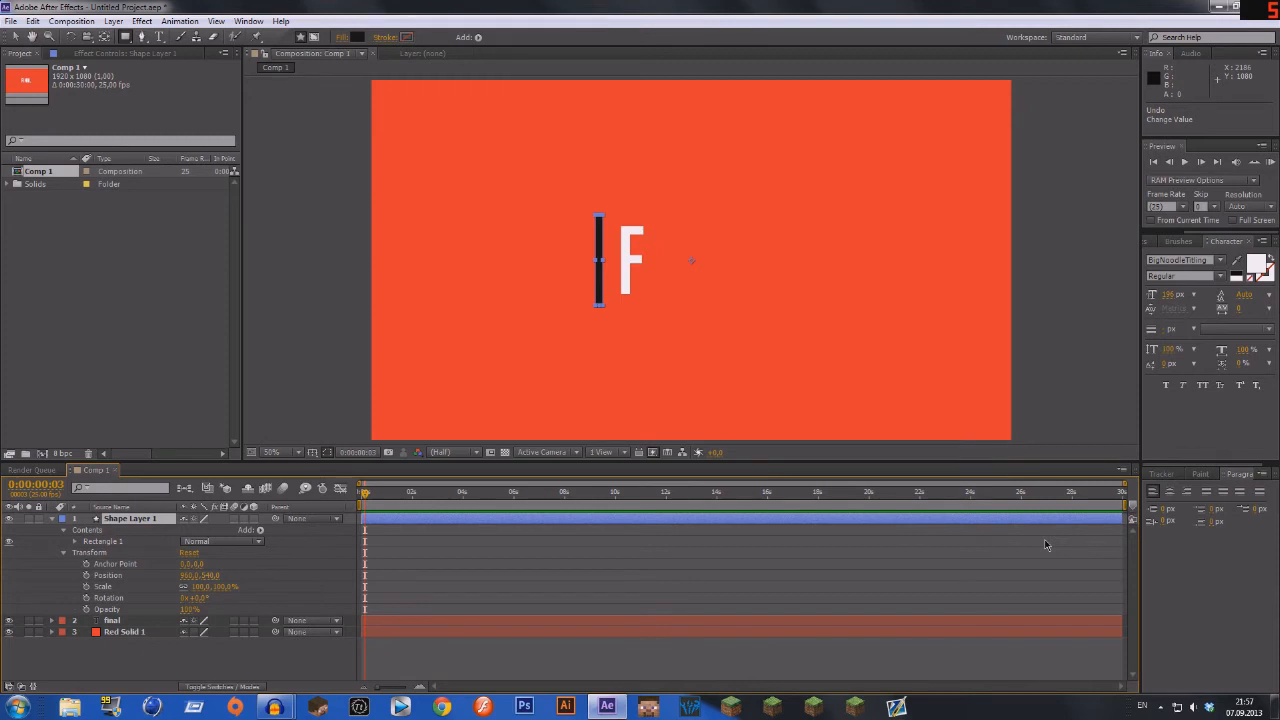
mouse_move(954, 666)
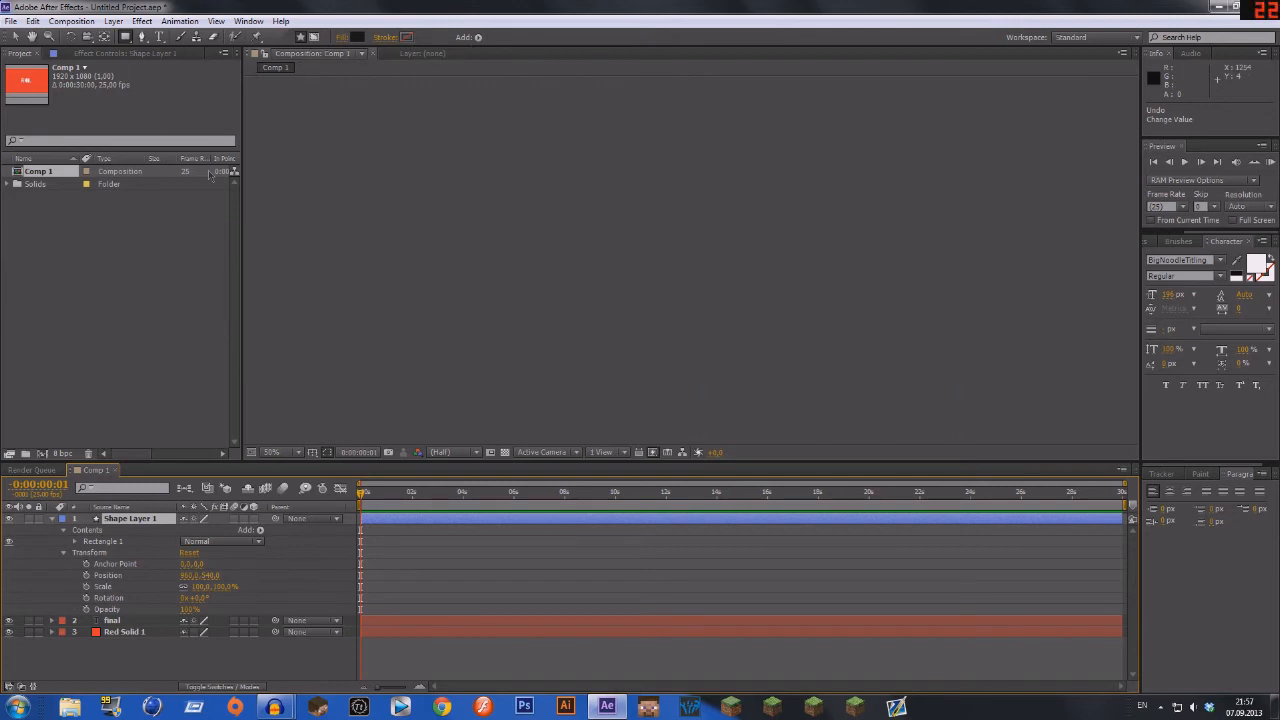
Step: Show the Preview panel from the Window menu
left_click(216, 21)
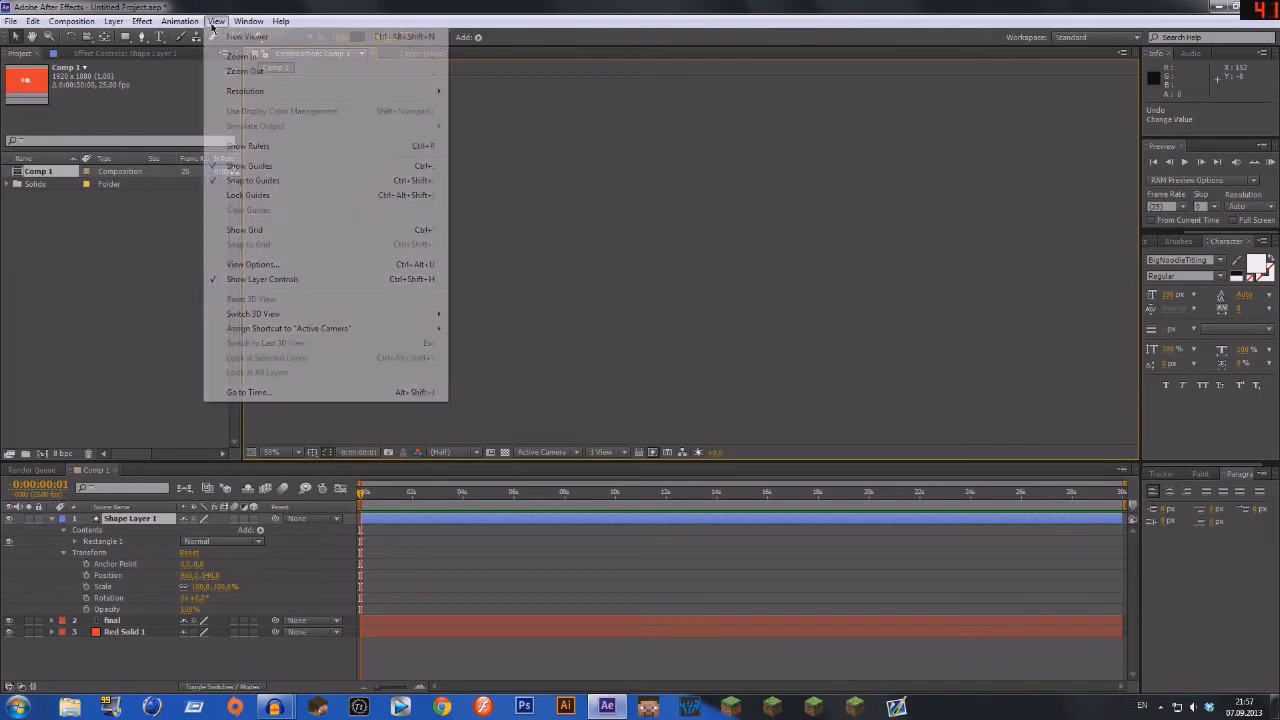
left_click(248, 21)
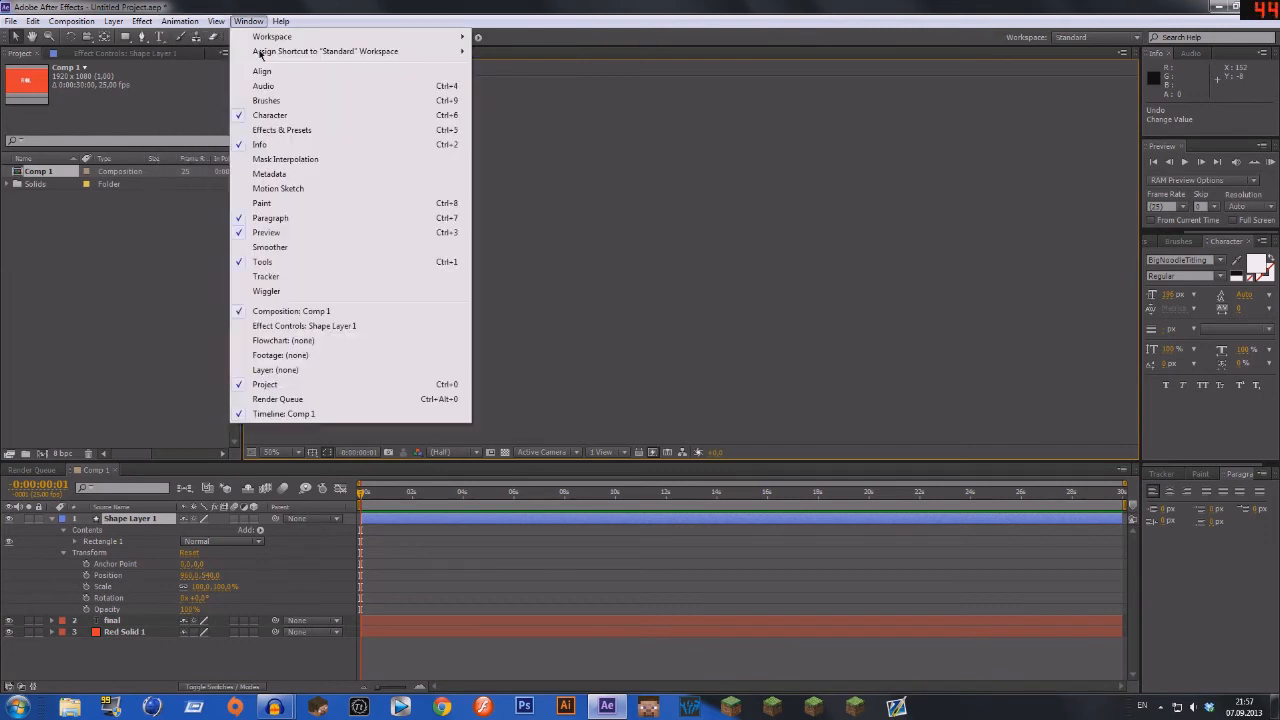
mouse_move(285, 238)
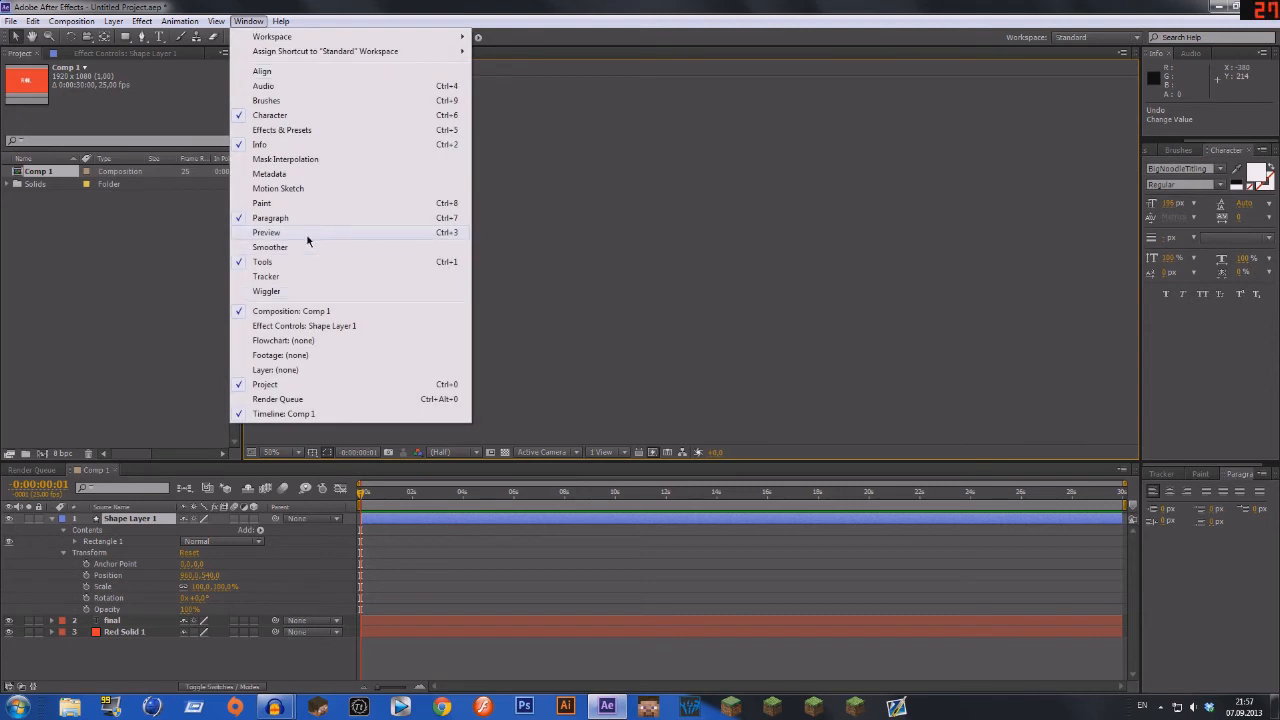
left_click(266, 232)
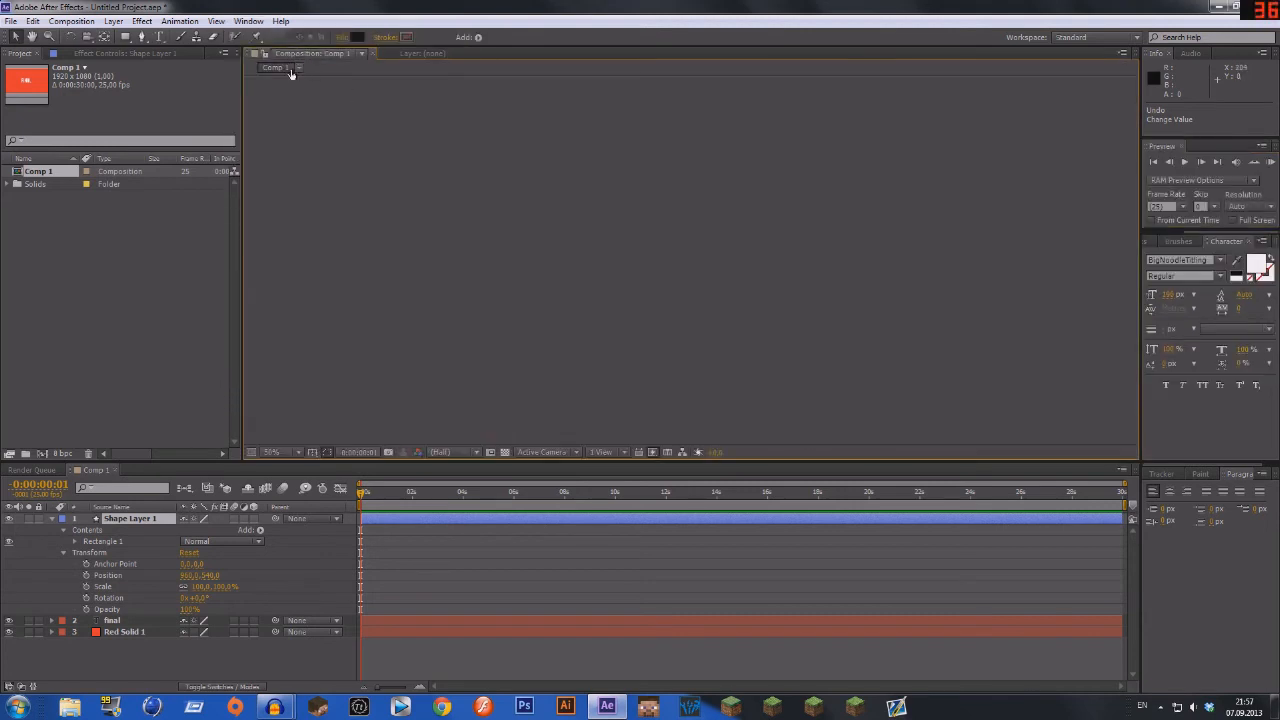
mouse_move(298, 68)
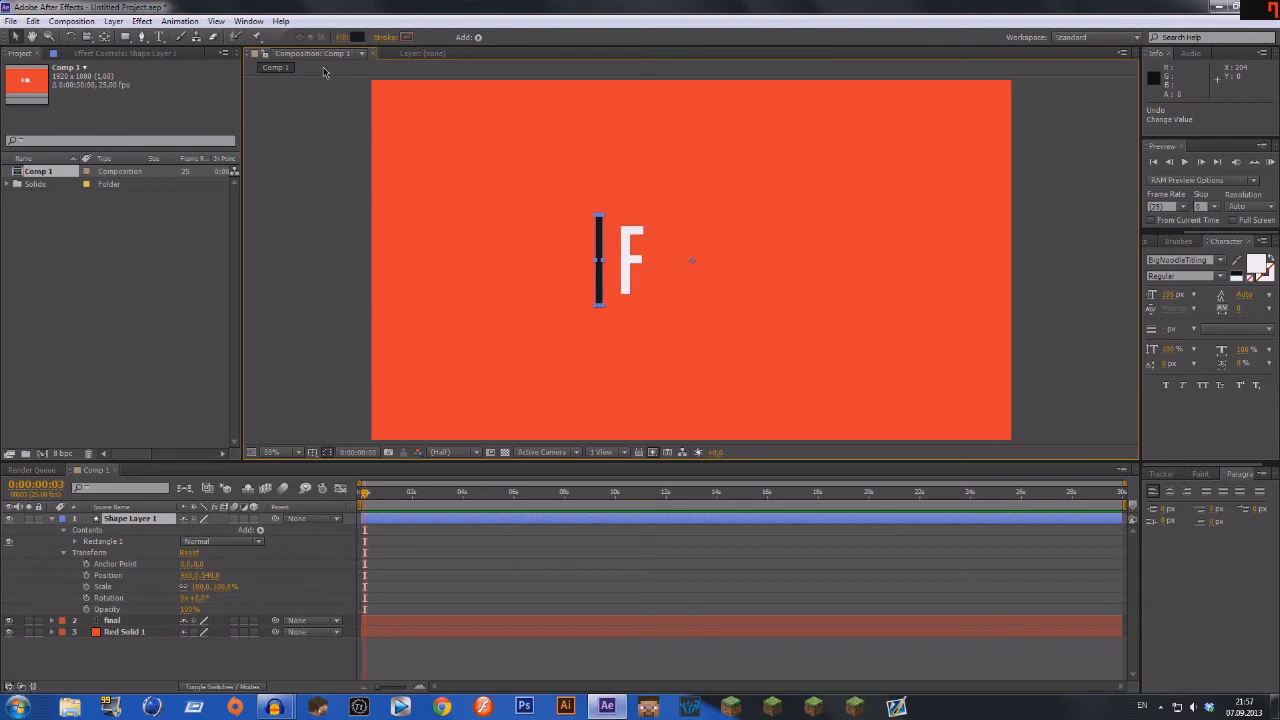
mouse_move(540, 95)
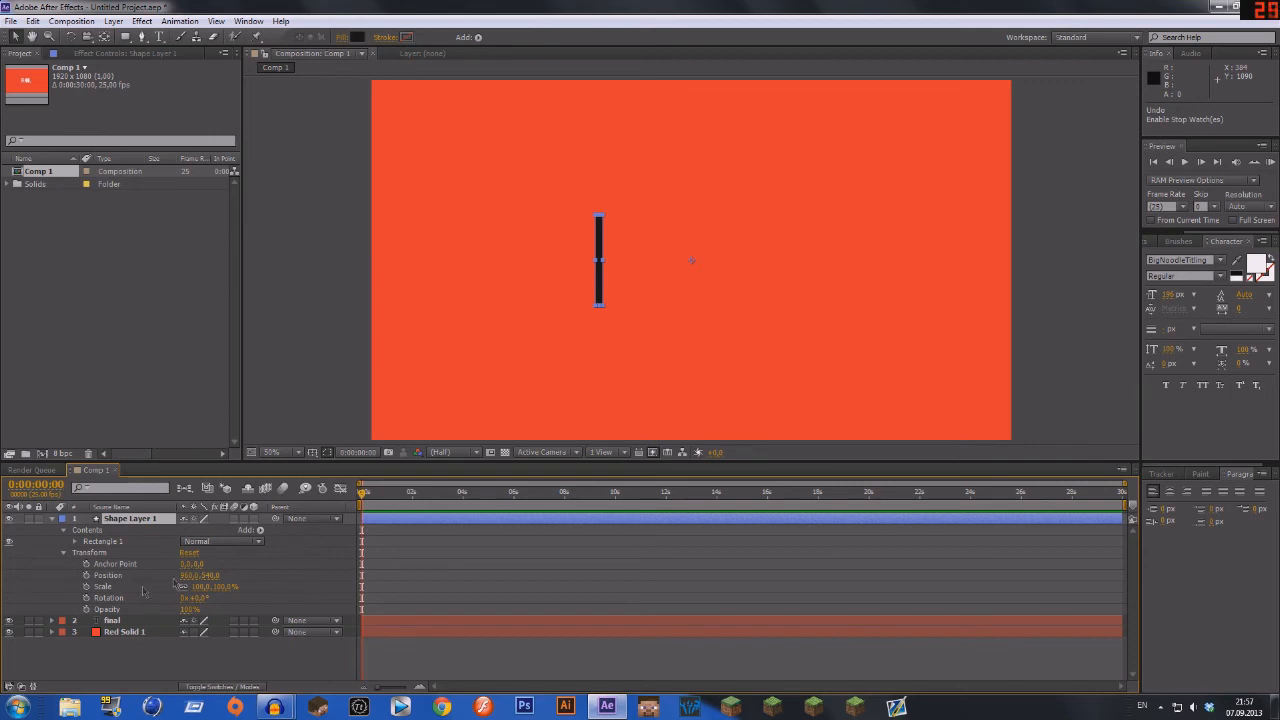
Step: Keyframe the bar's Position frame by frame so it trails each letter of FINAL
left_click(96, 575)
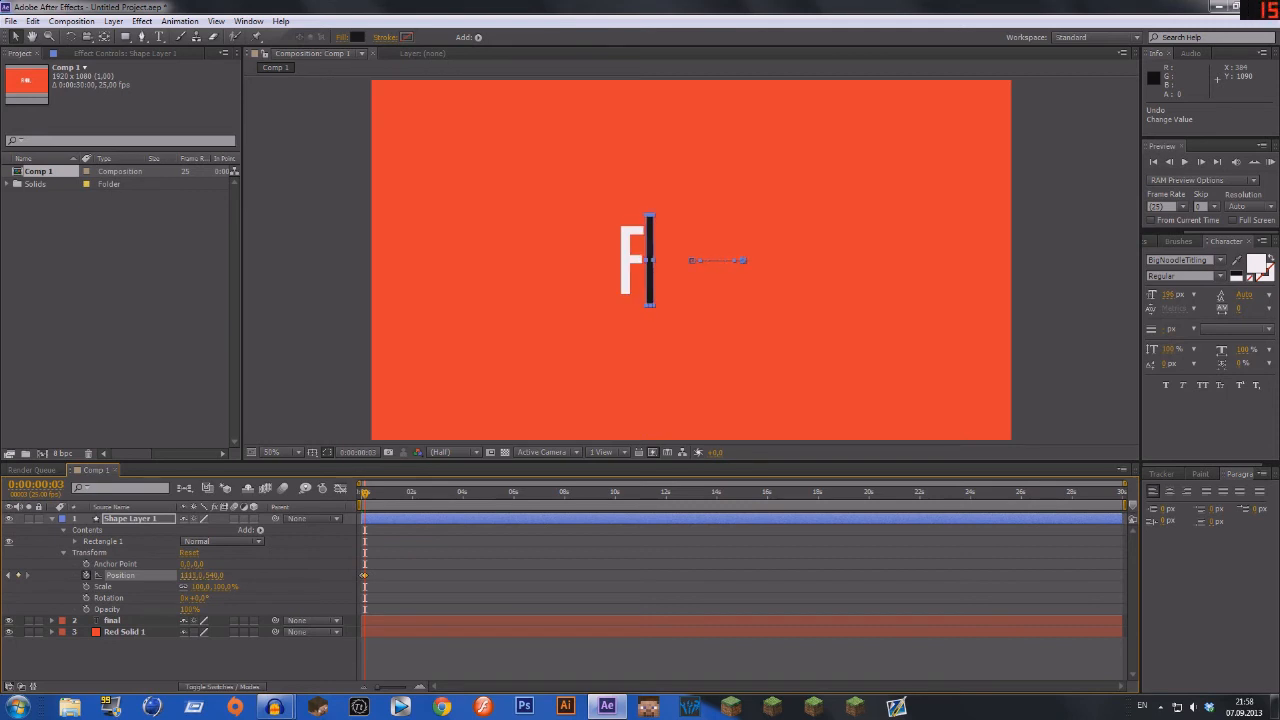
mouse_move(595, 218)
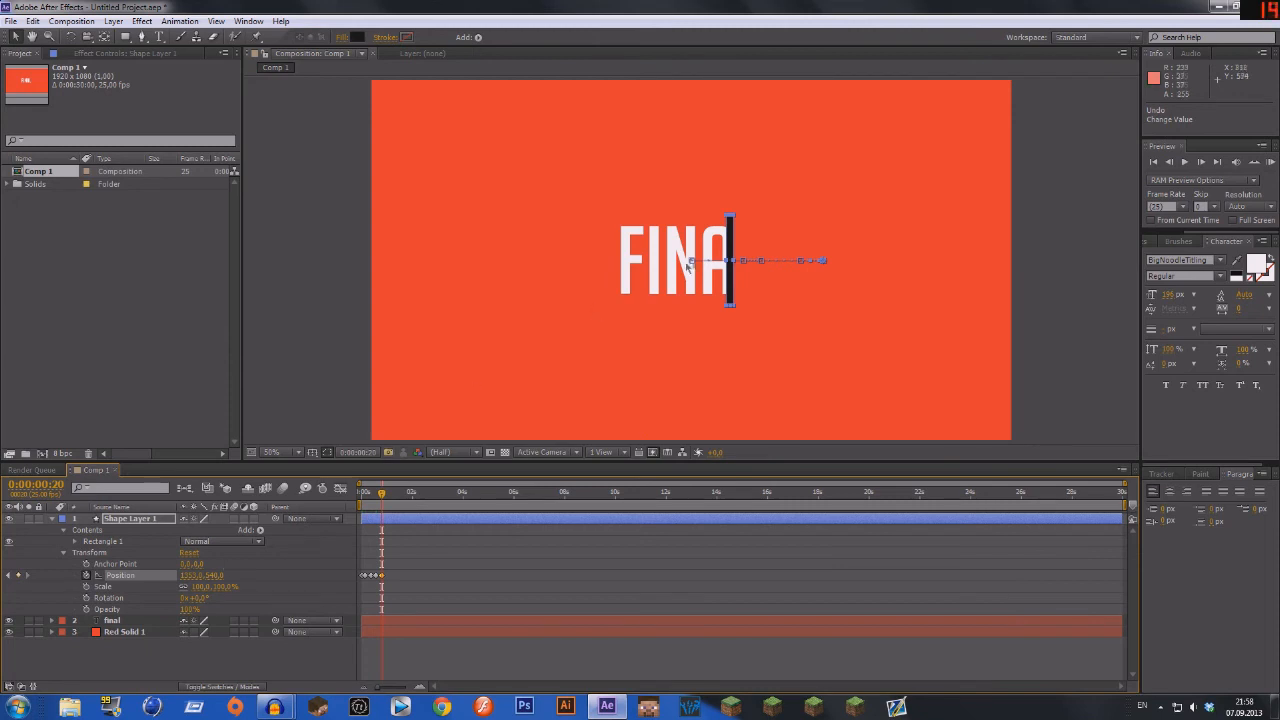
mouse_move(690, 322)
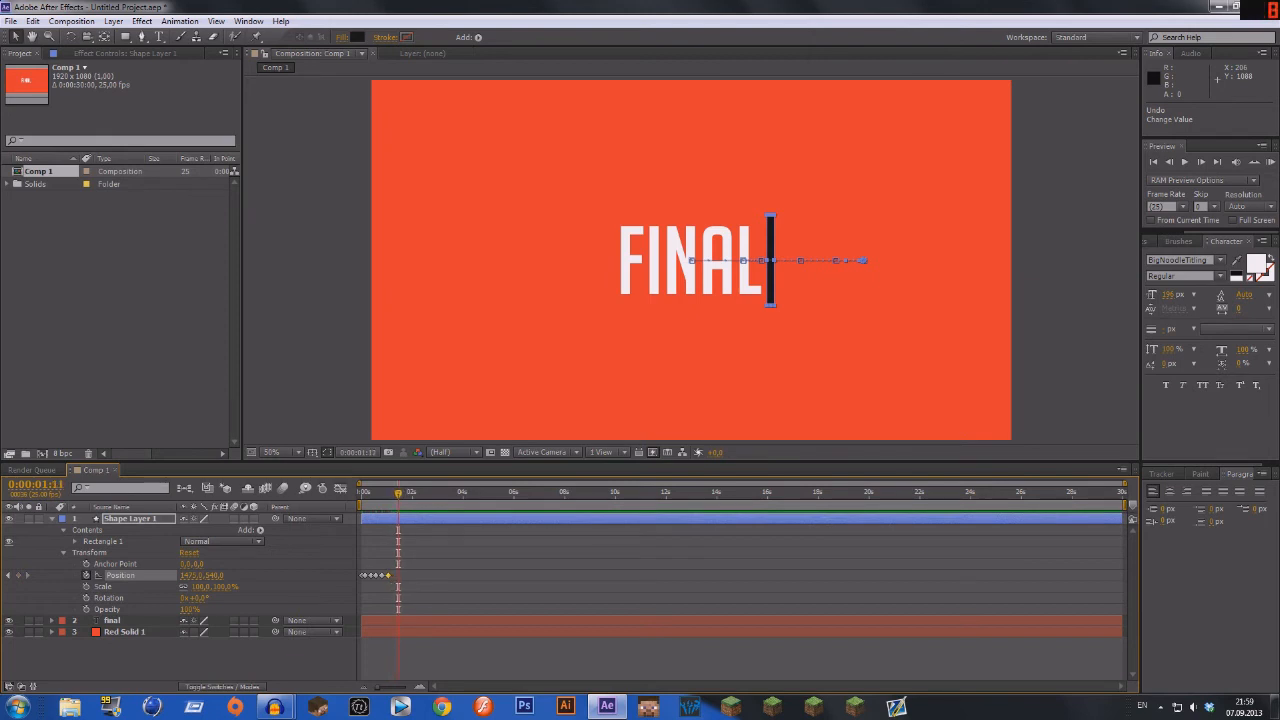
left_click(405, 491)
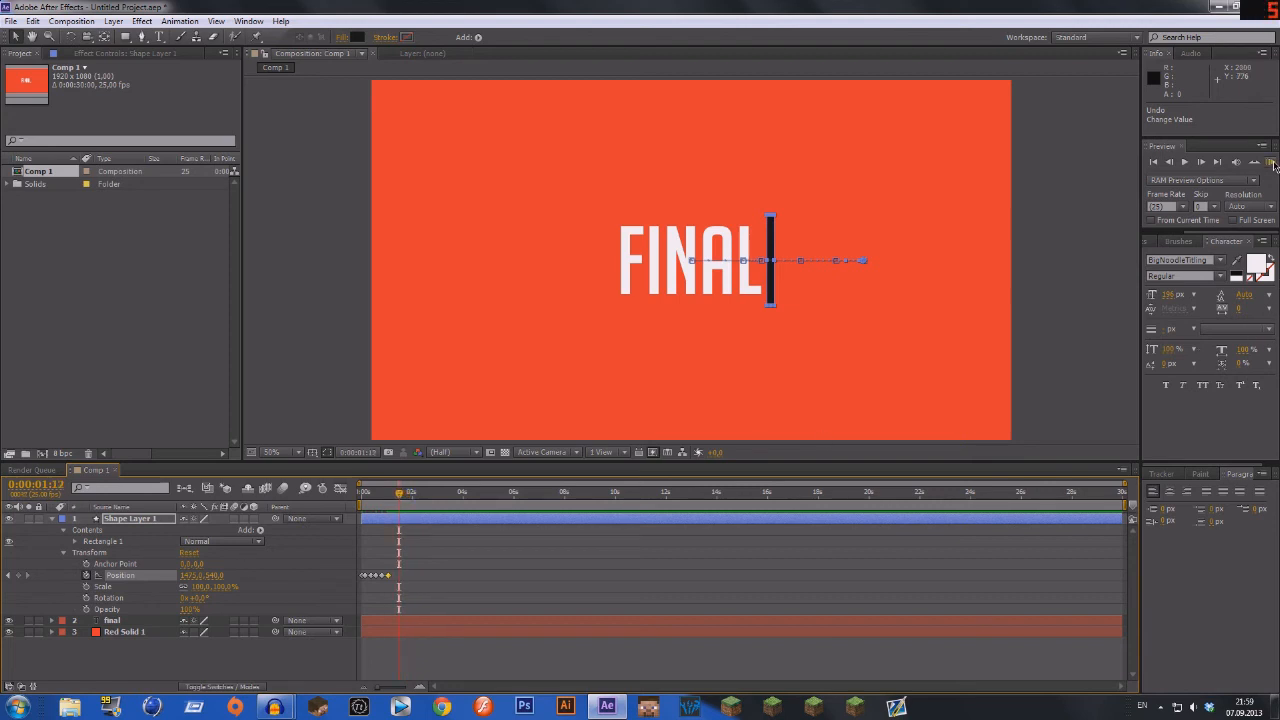
Step: RAM-preview FINAL typing on, then collapse Shape Layer 1's properties
left_click(1274, 162)
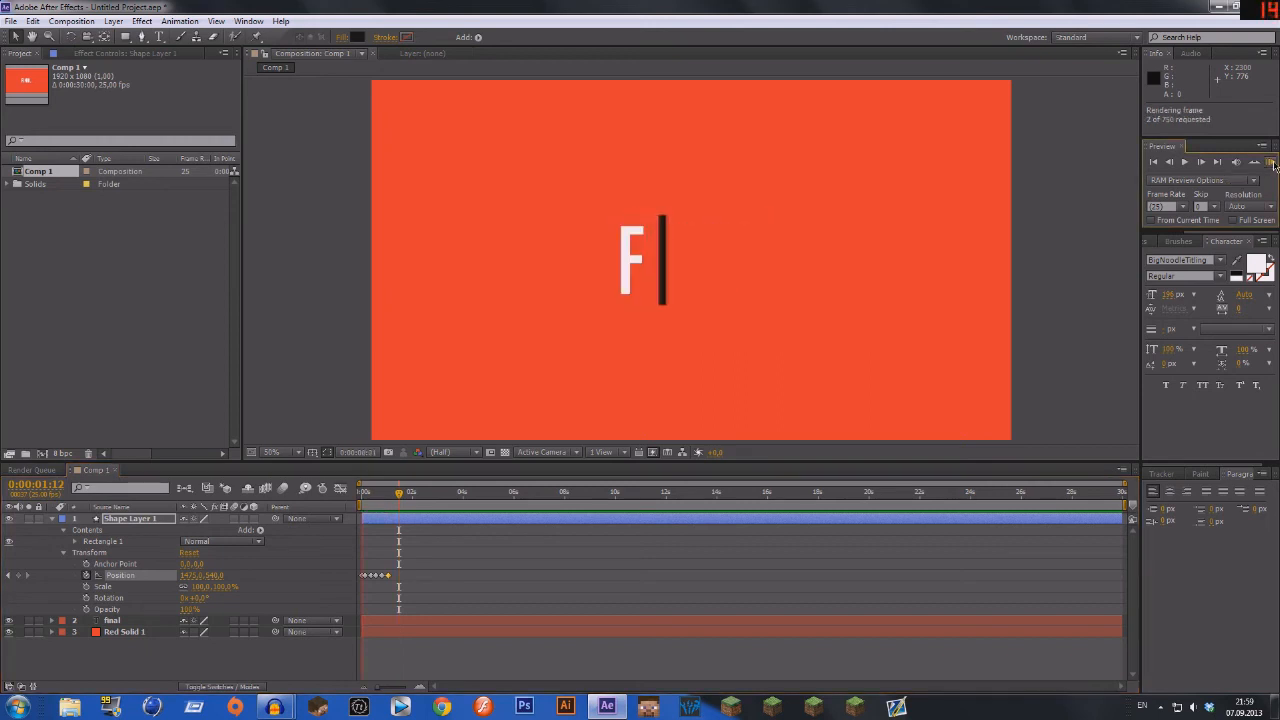
type("INAL")
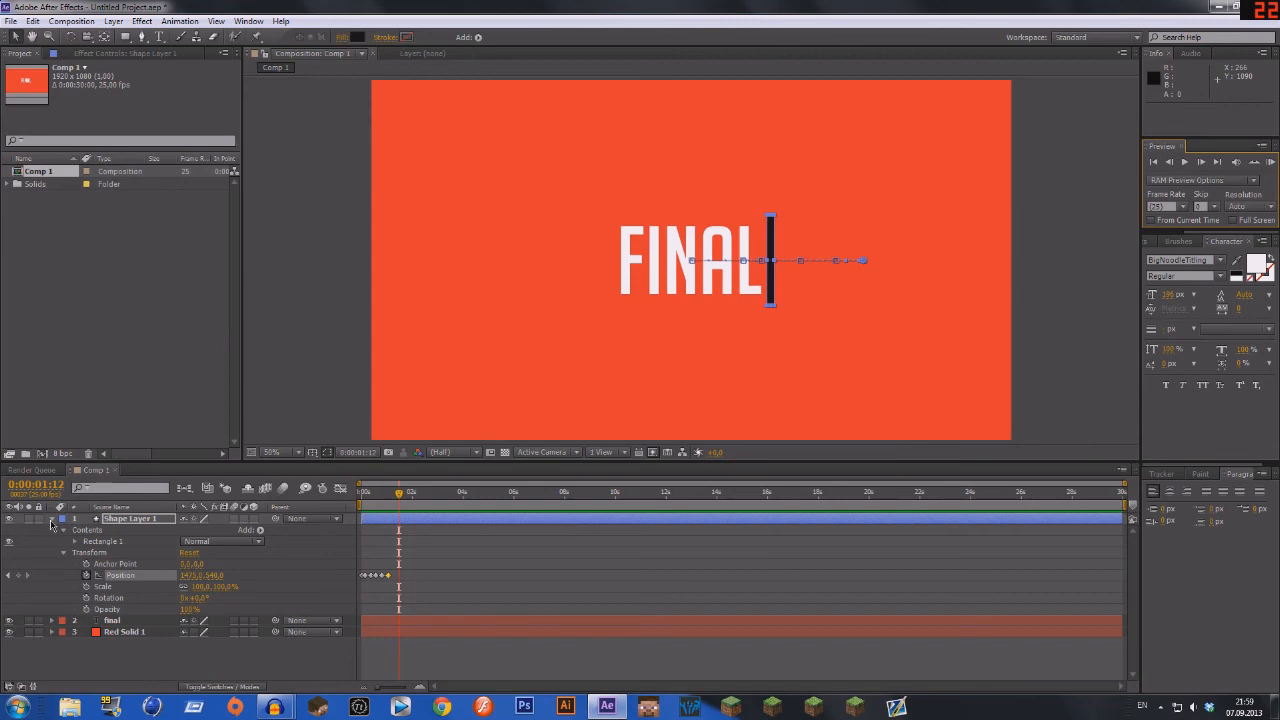
left_click(51, 522)
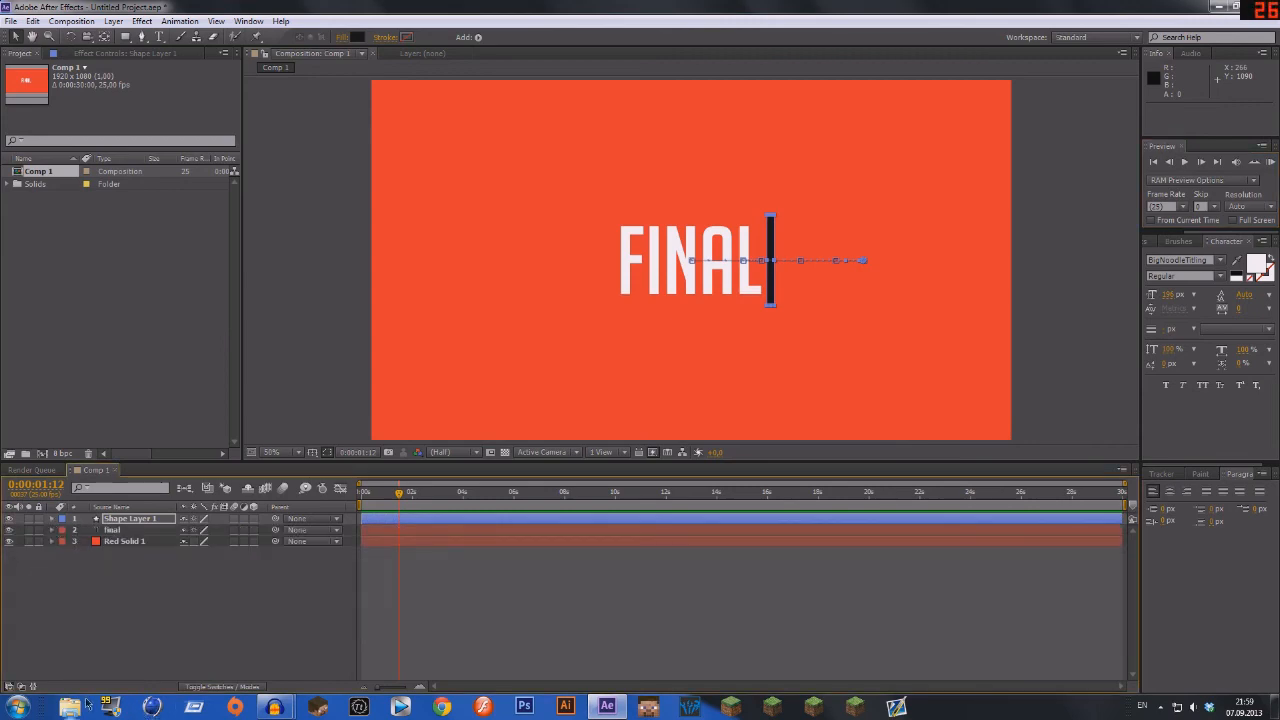
Step: Select the three Keyboard Click Sound files in Sound Effects on Local Disk (E:)
left_click(69, 707)
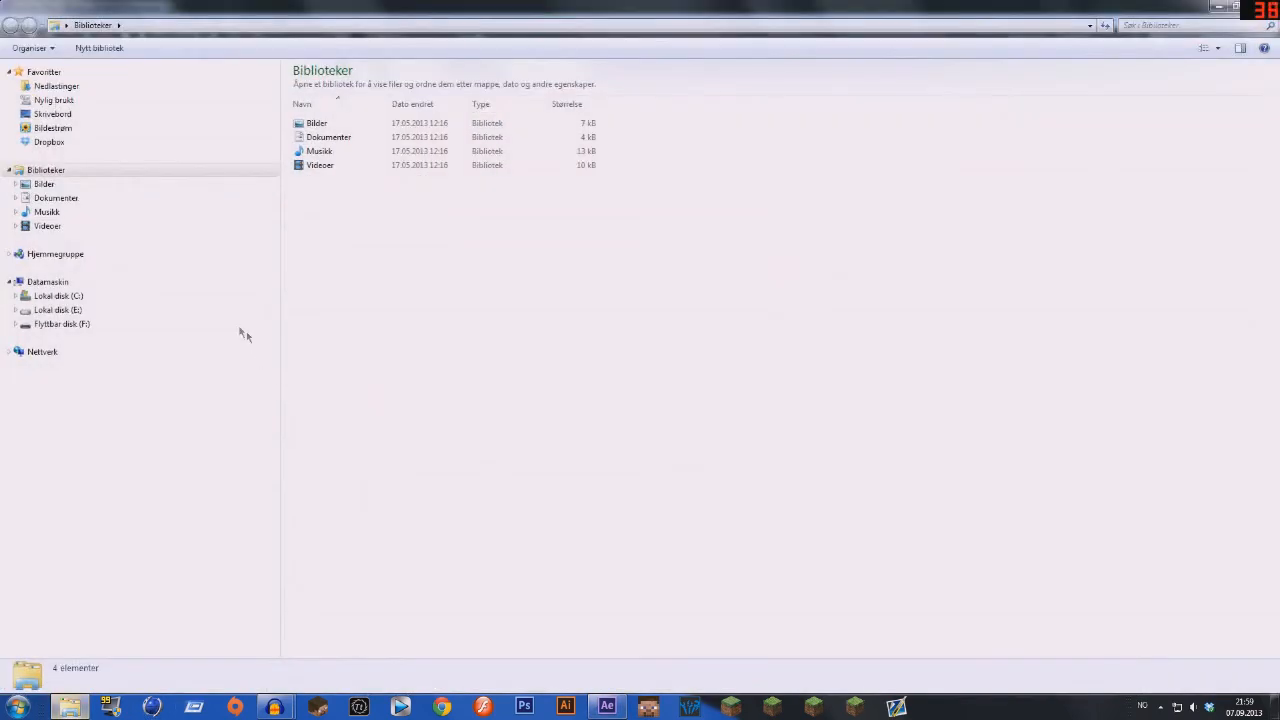
left_click(57, 310)
type("sound")
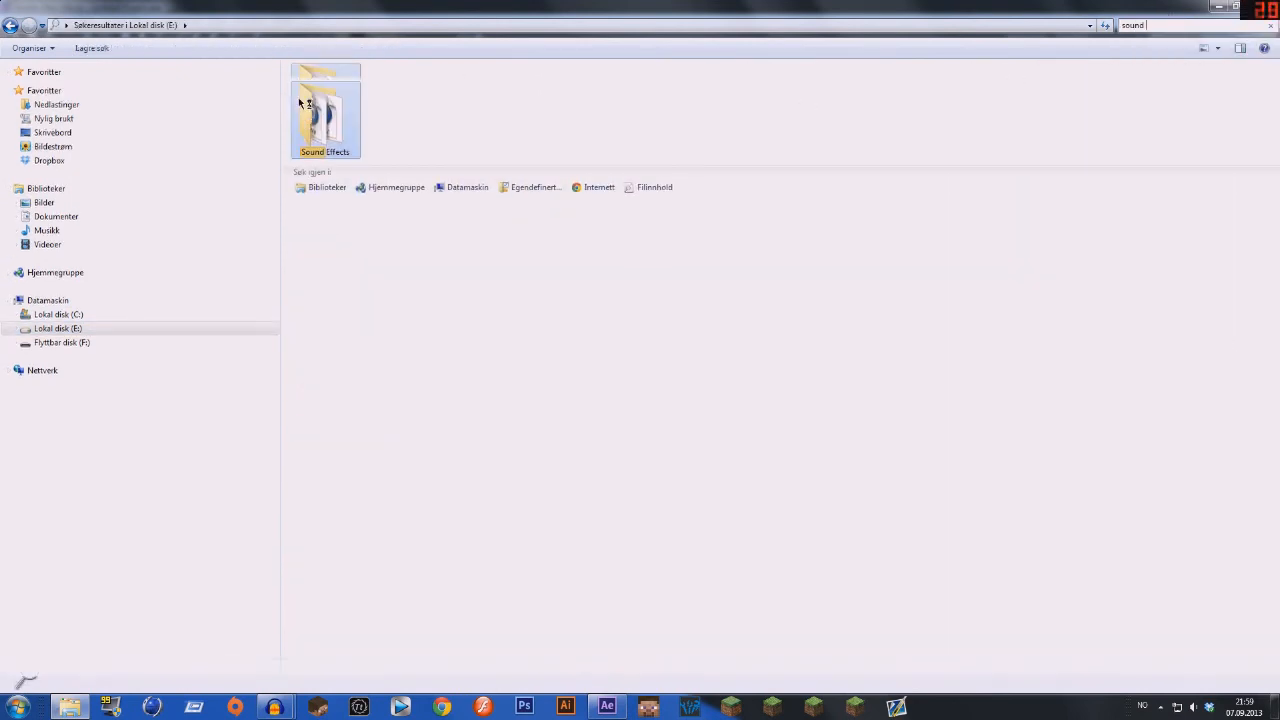
double_click(325, 118)
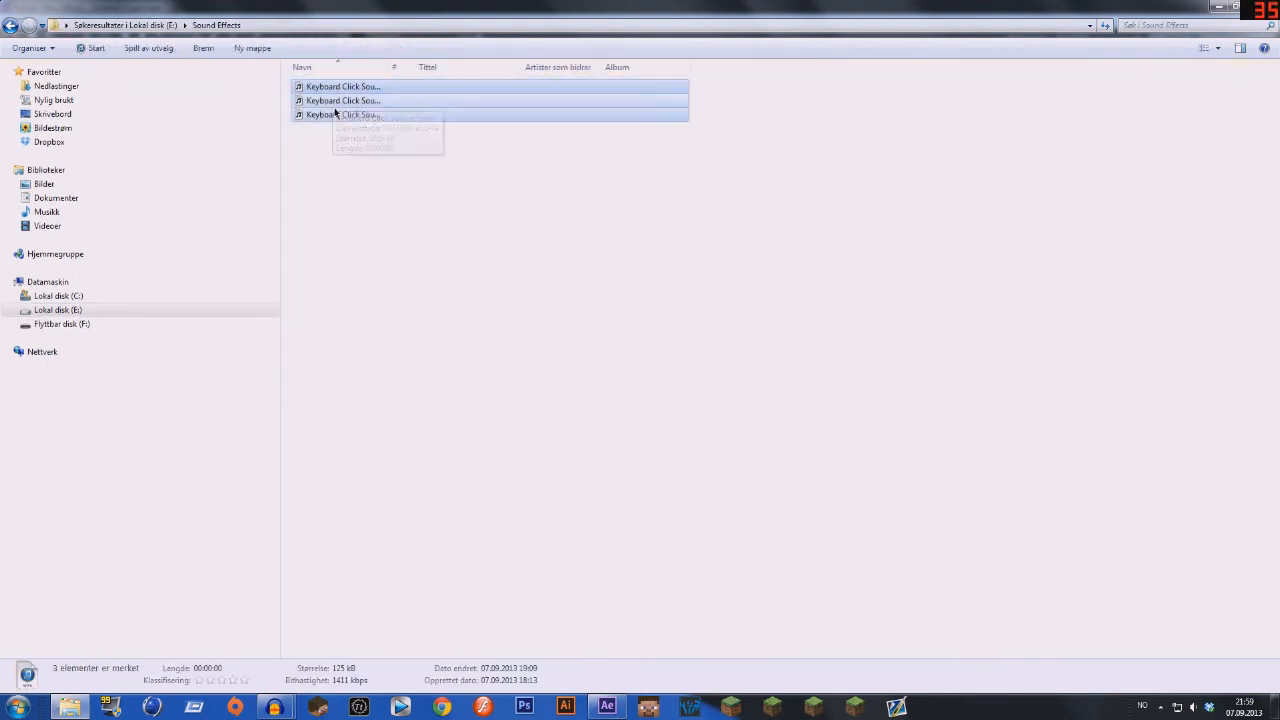
left_click(606, 707)
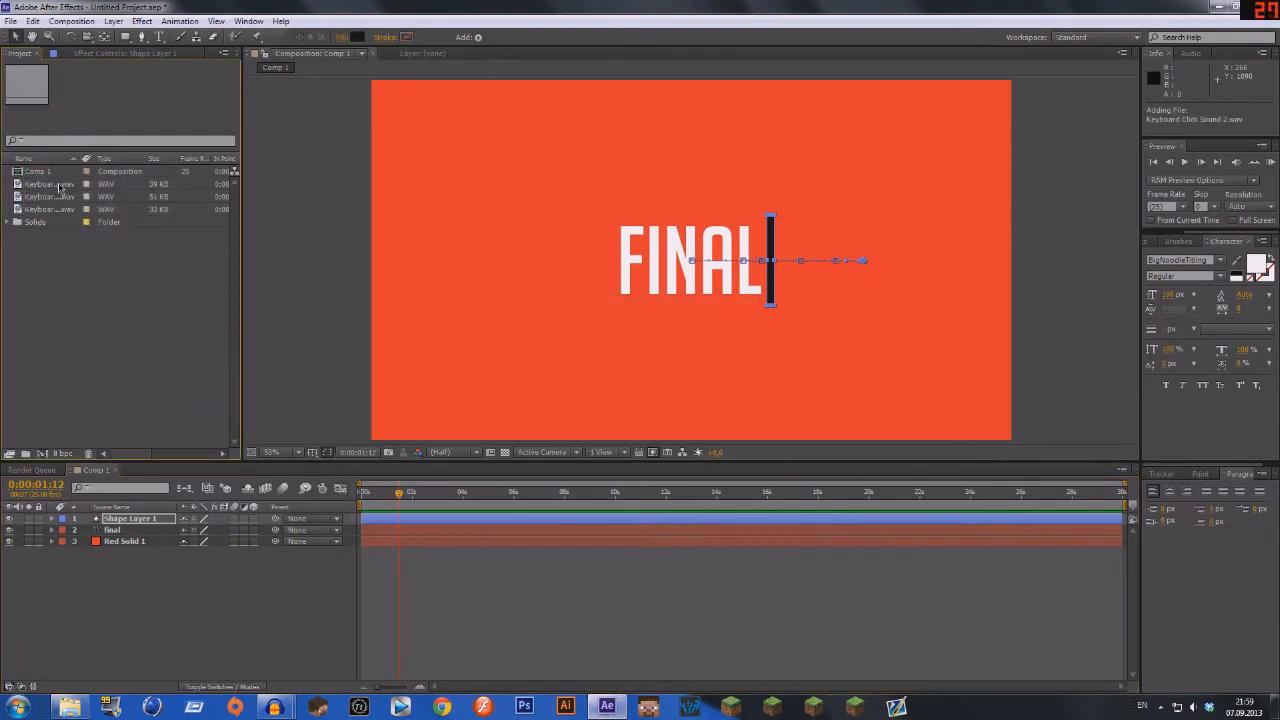
Step: Add Keyboard Click Sound clips 1 and 2 as staggered layers near the start
left_click(48, 183)
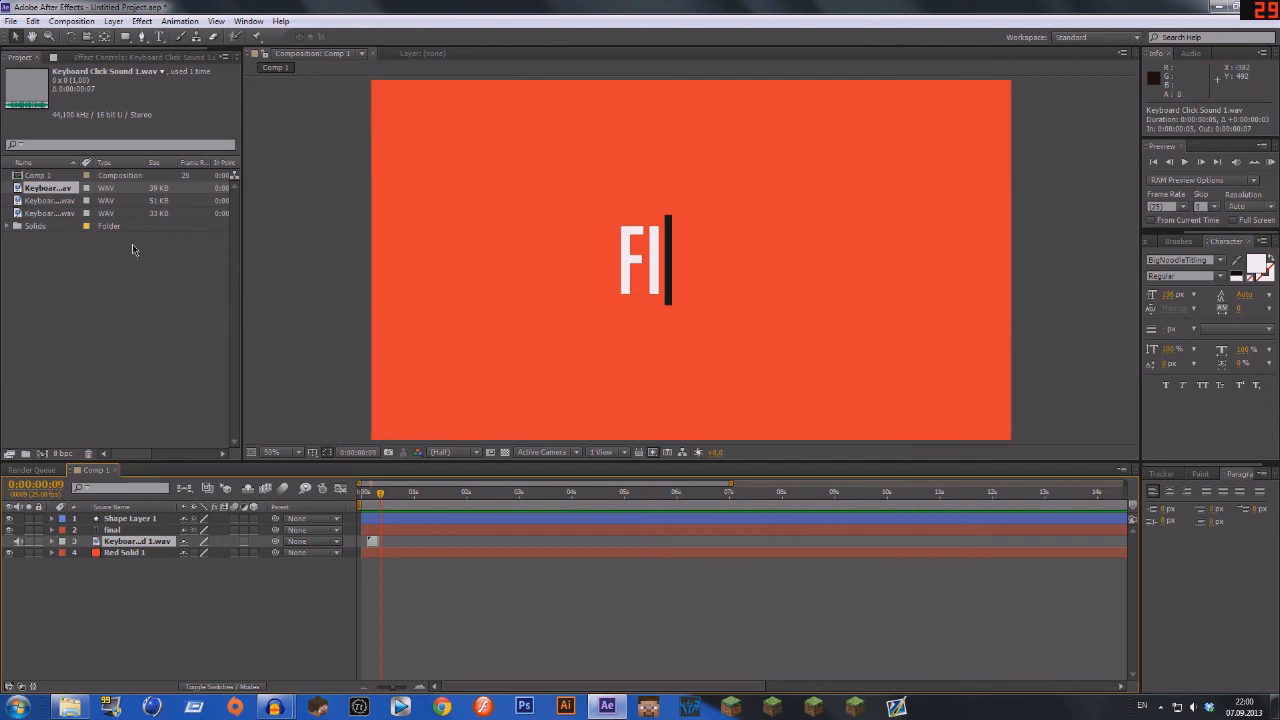
left_click(48, 200)
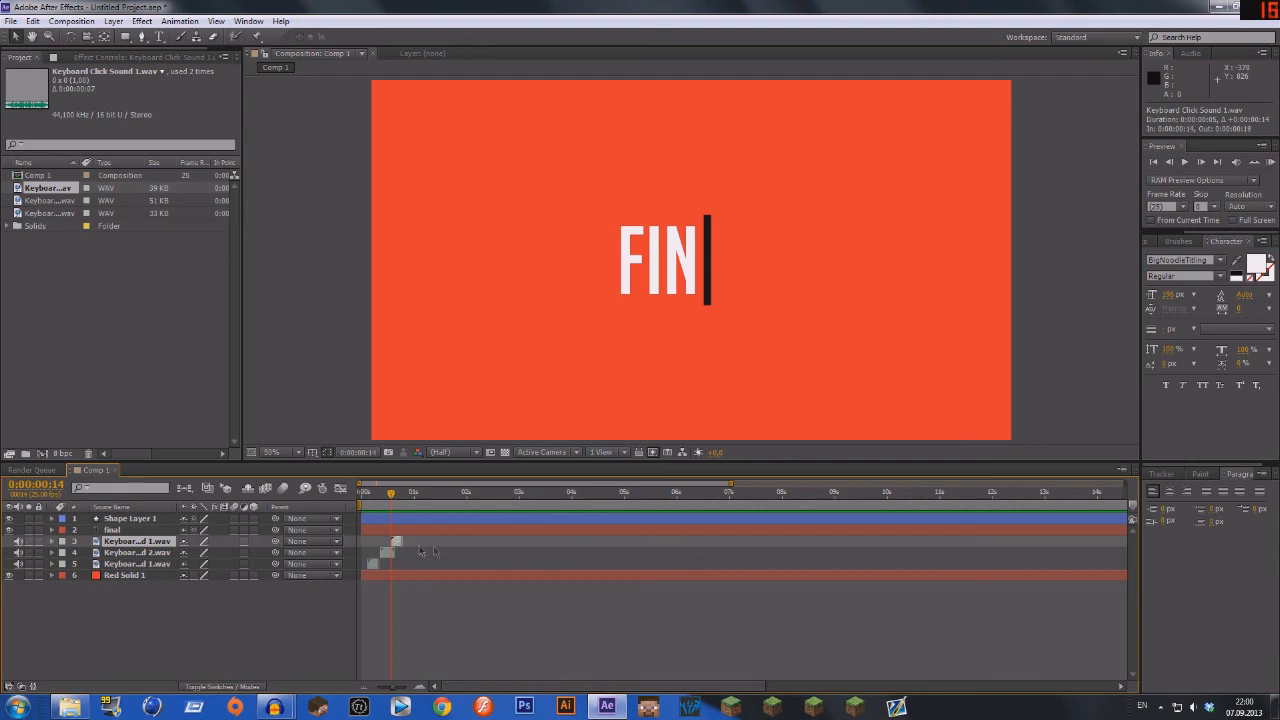
mouse_move(458, 567)
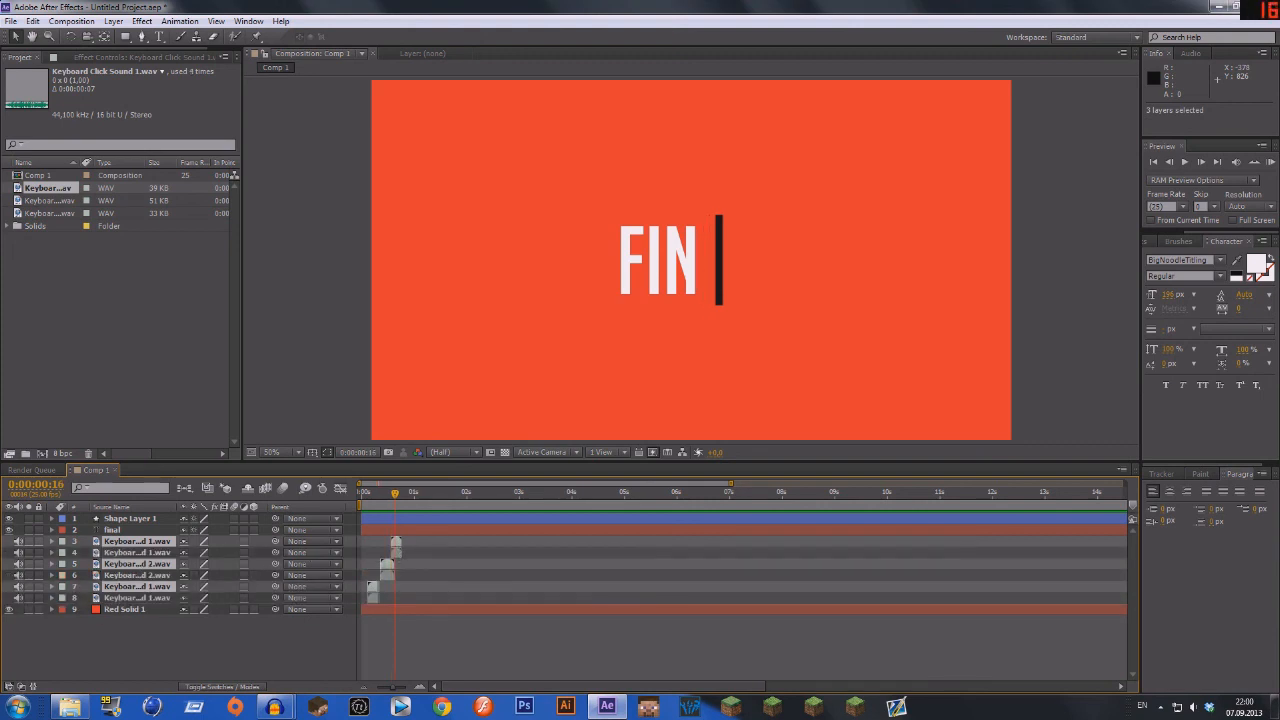
Step: Align the duplicated click sound layers with letters A and L, deleting the extra layer
type("A")
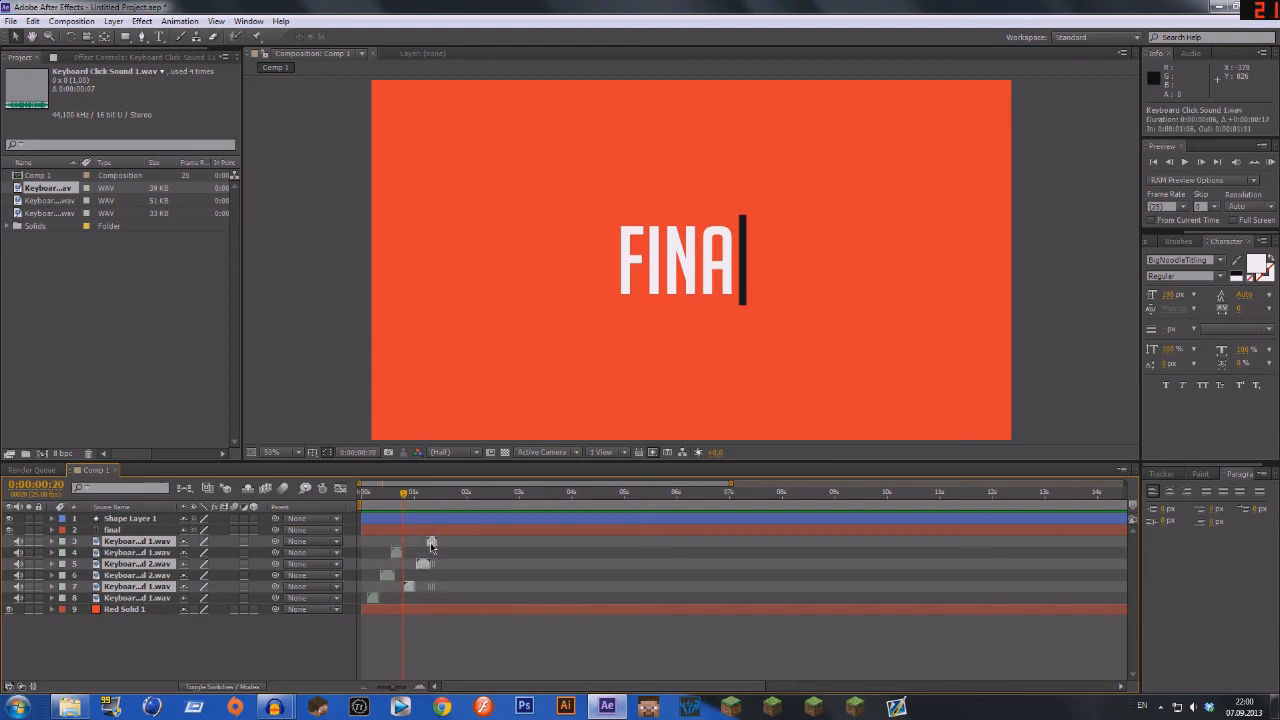
type("L")
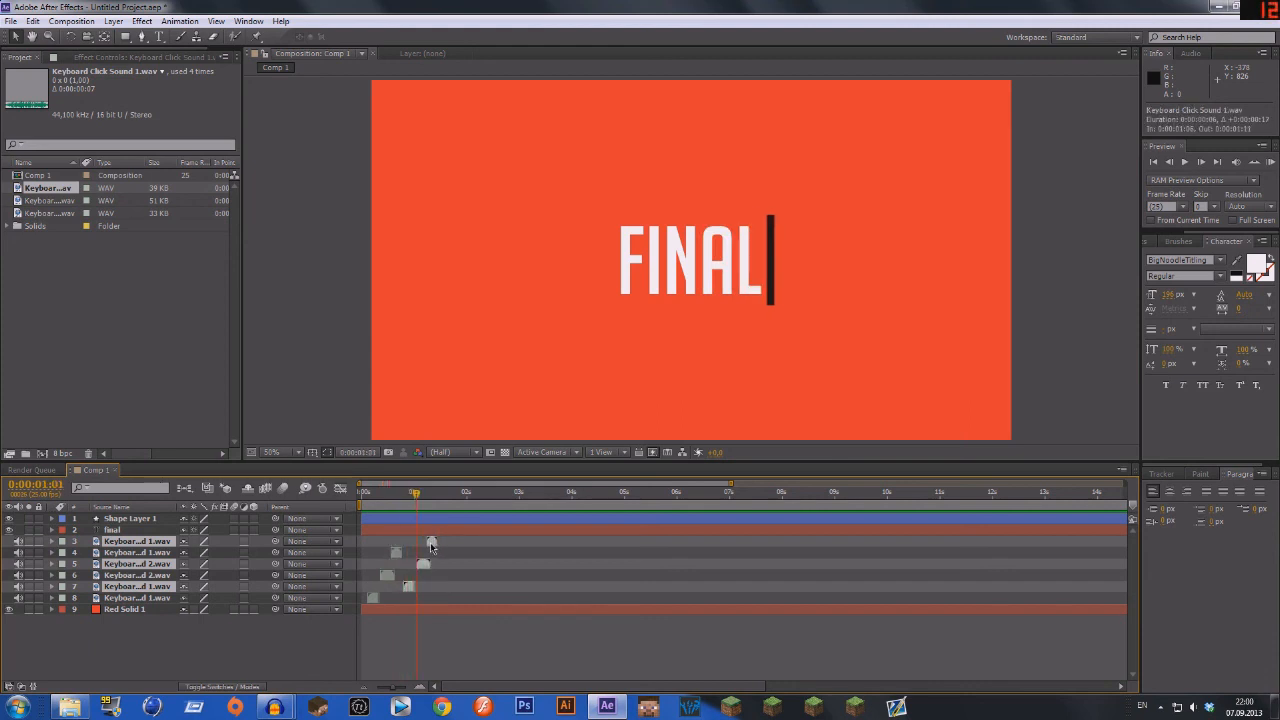
key("backspace")
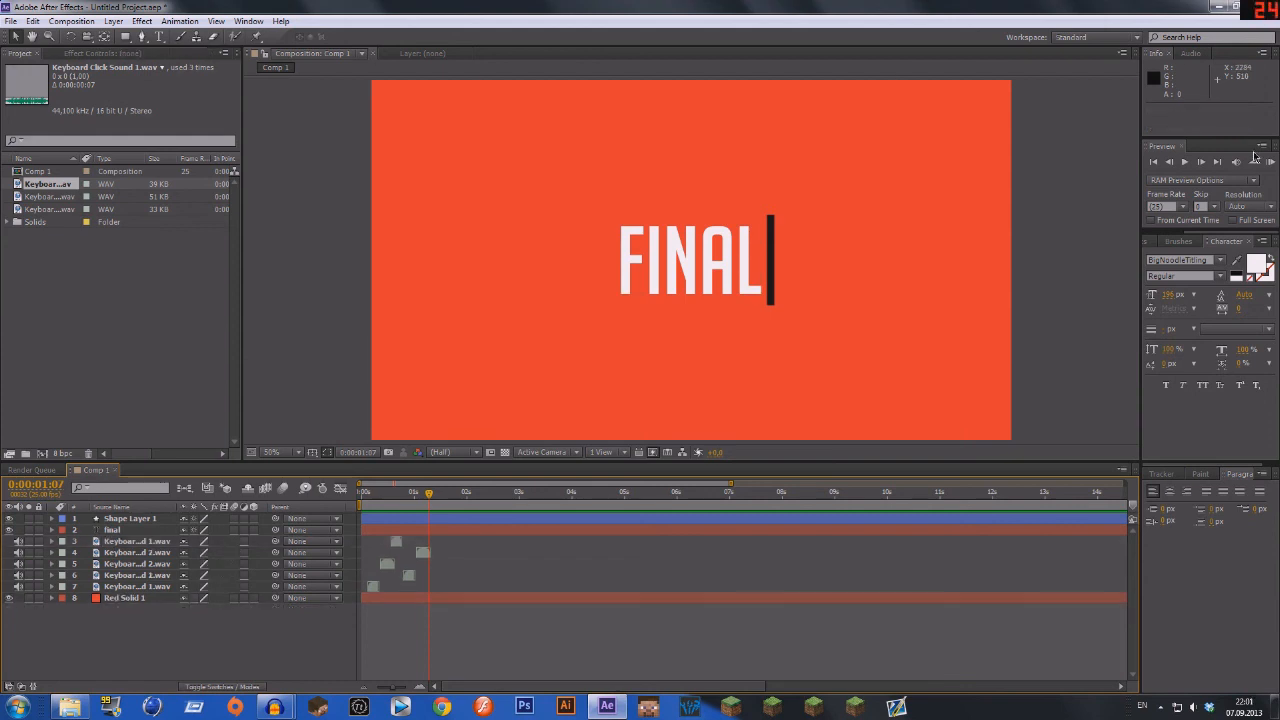
left_click(1271, 161)
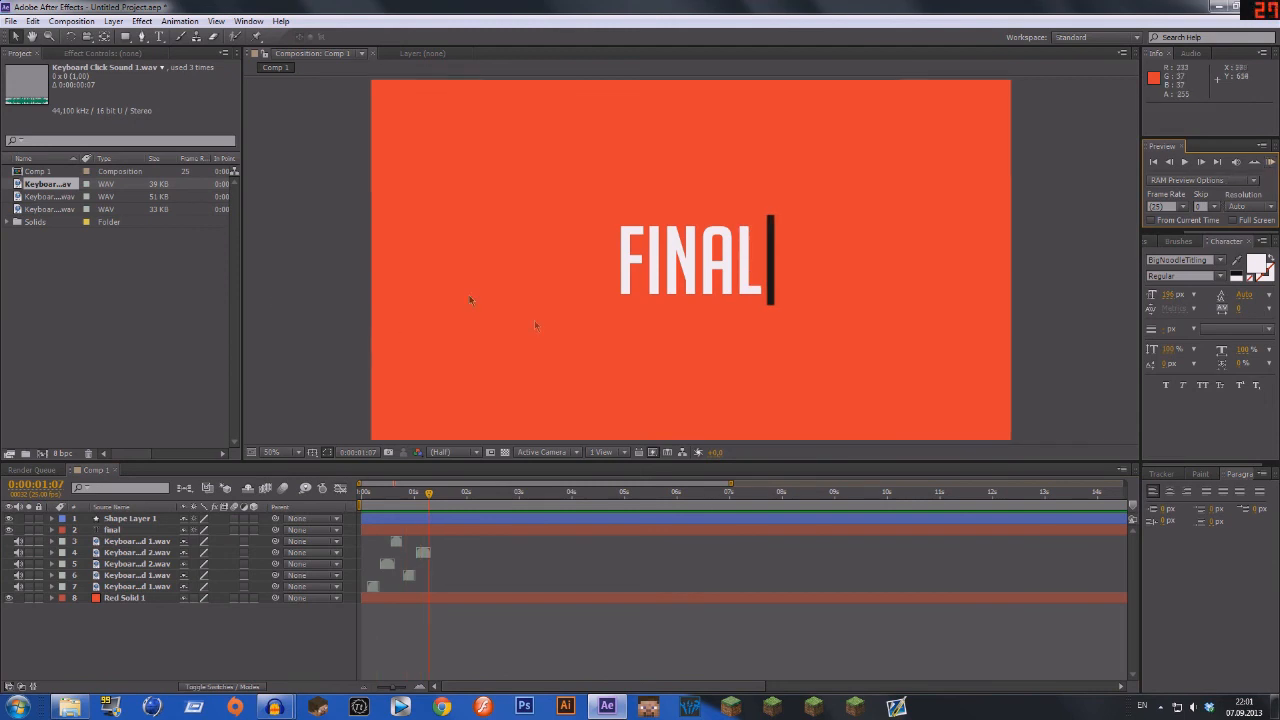
mouse_move(397, 577)
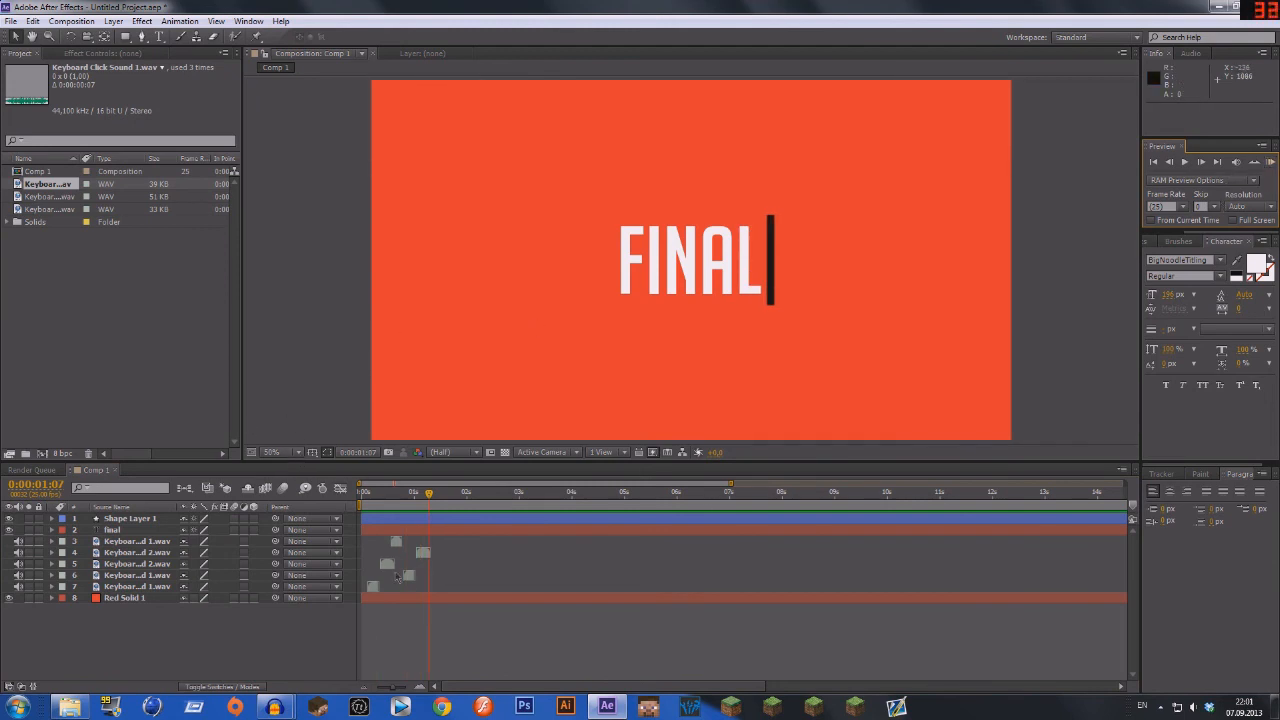